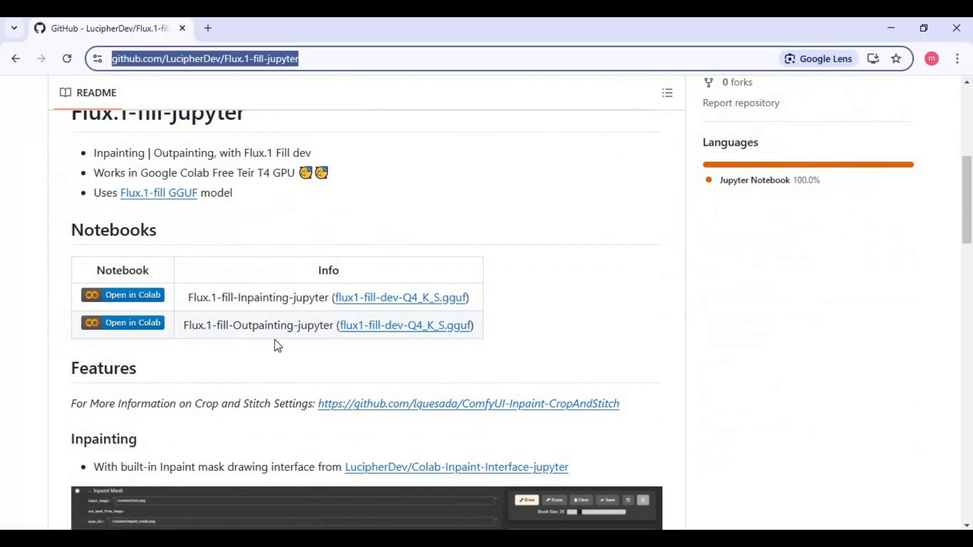
# - Open the Flux.1-fill-Inpainting-jupyter notebook in Colab from the GitHub README
pyautogui.scroll(-3)
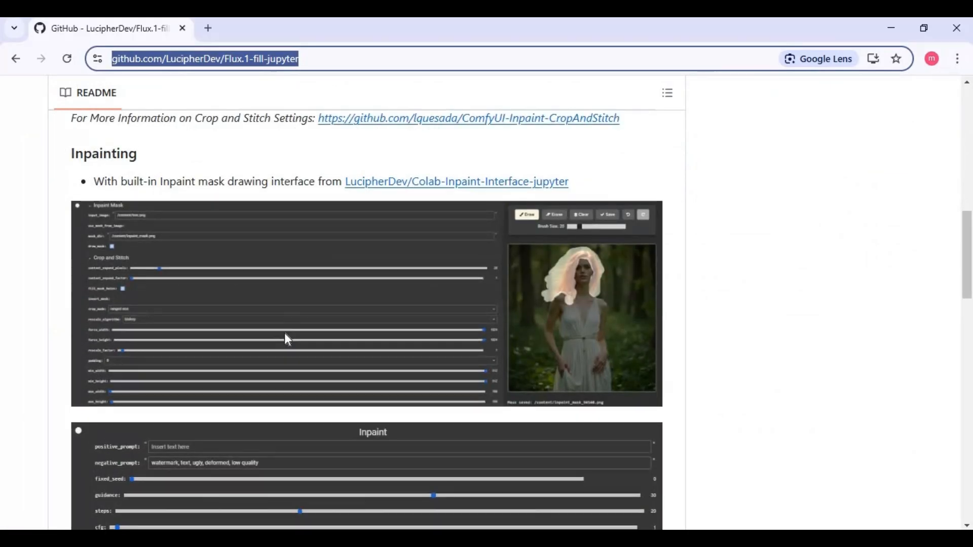
pyautogui.scroll(-3)
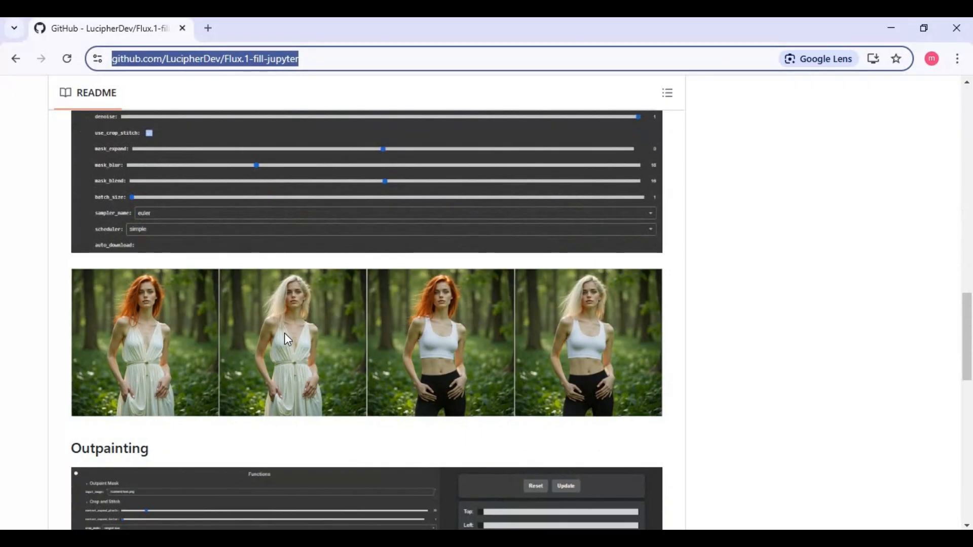
pyautogui.scroll(-3)
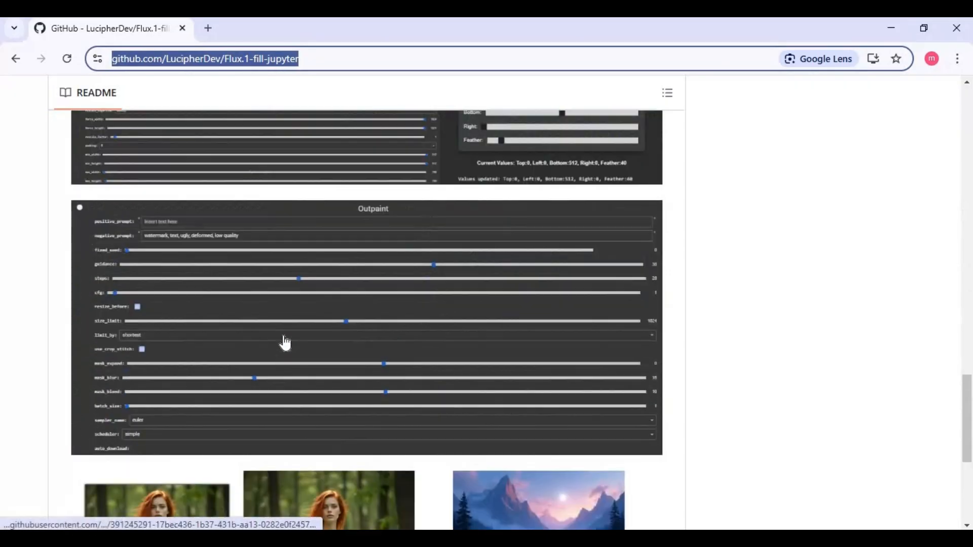
pyautogui.scroll(-3)
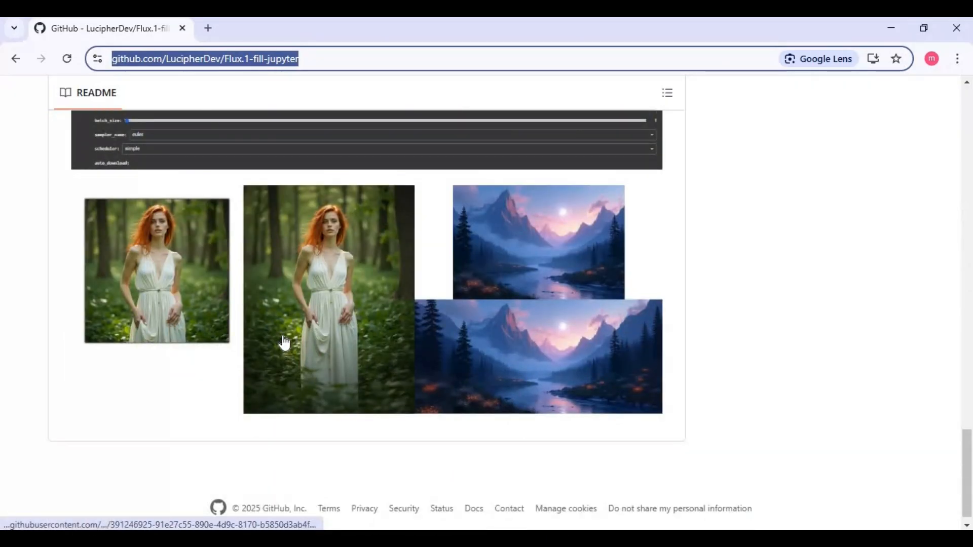
pyautogui.scroll(3)
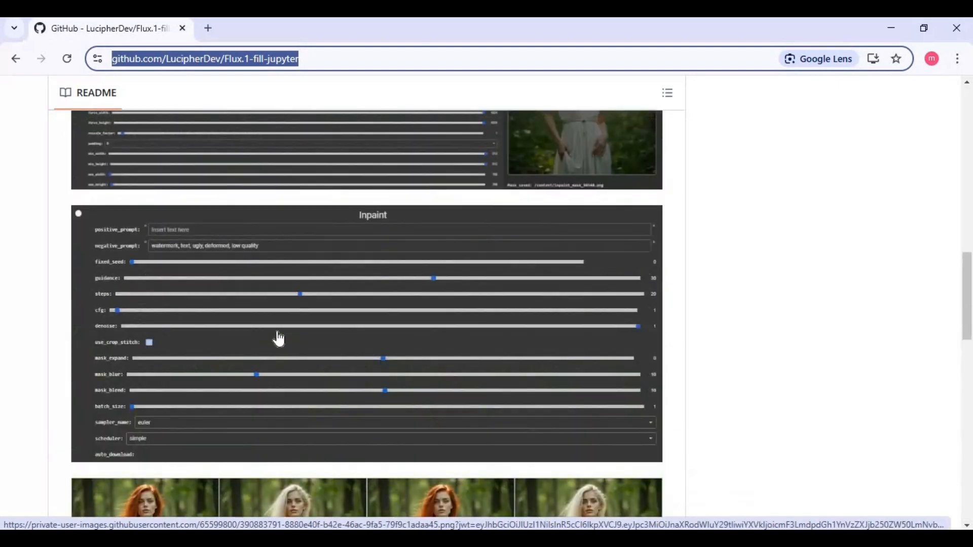
pyautogui.scroll(3)
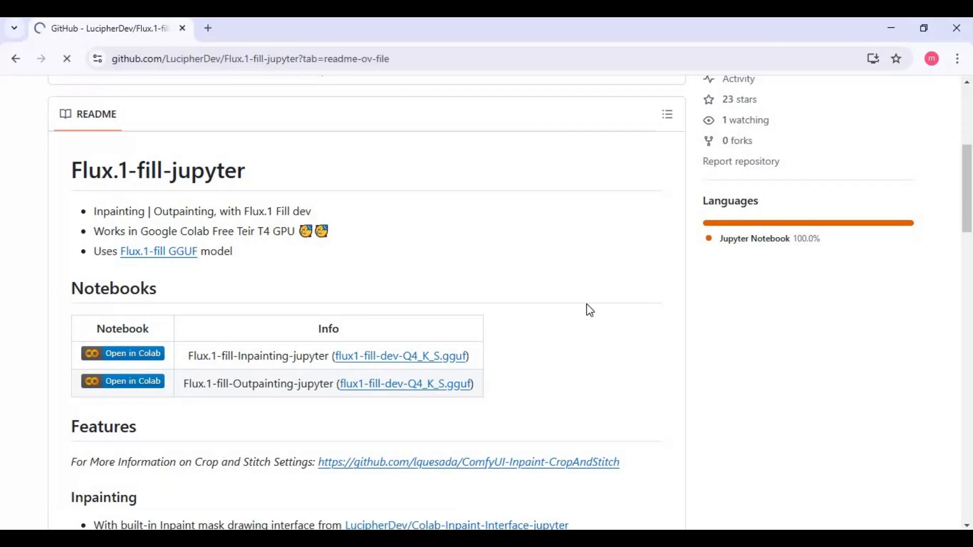
pyautogui.click(122, 353)
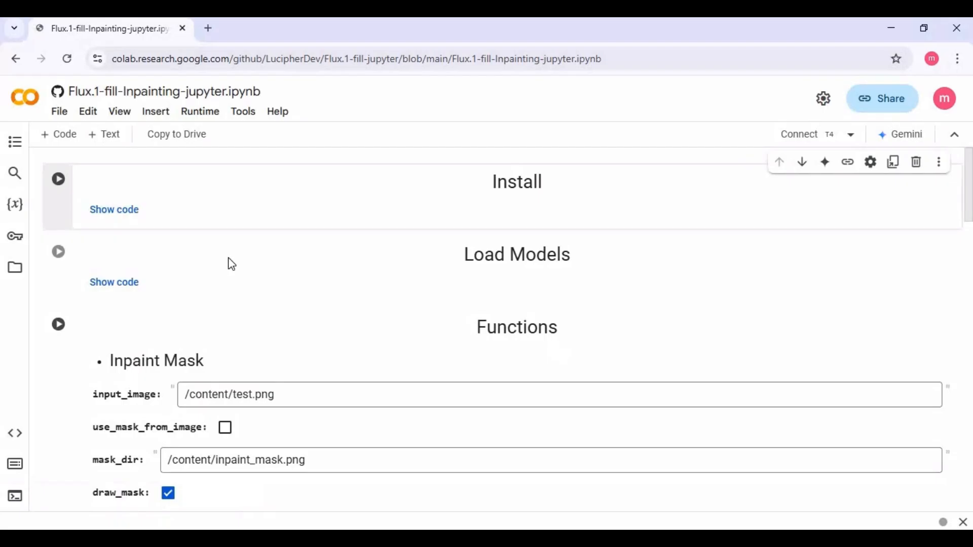
pyautogui.moveTo(200, 111)
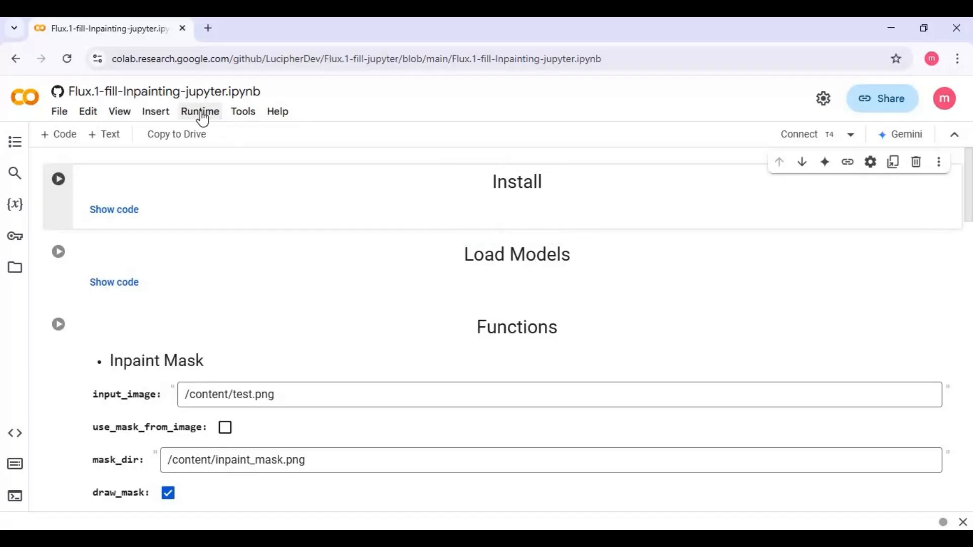
# - Set the notebook's runtime type to a T4 GPU and save it
pyautogui.click(200, 111)
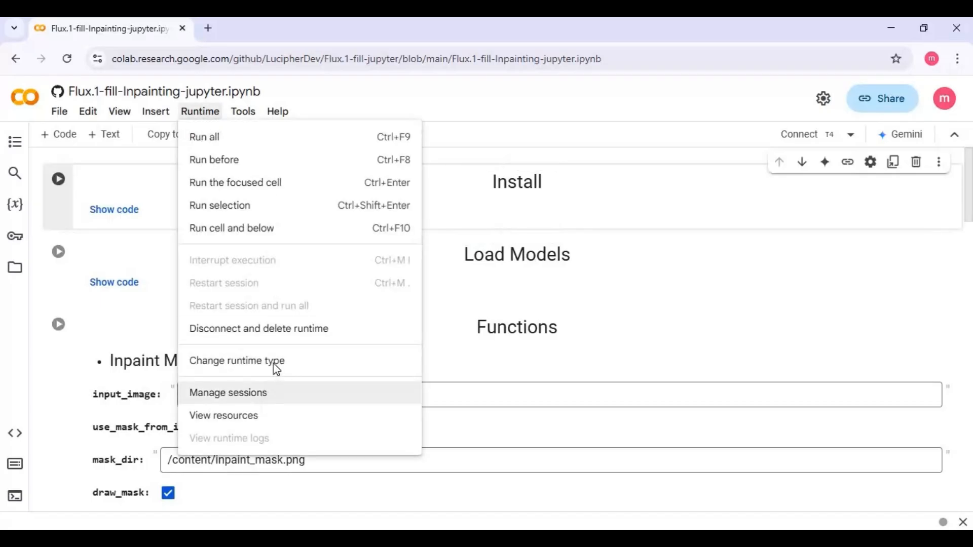
pyautogui.click(236, 360)
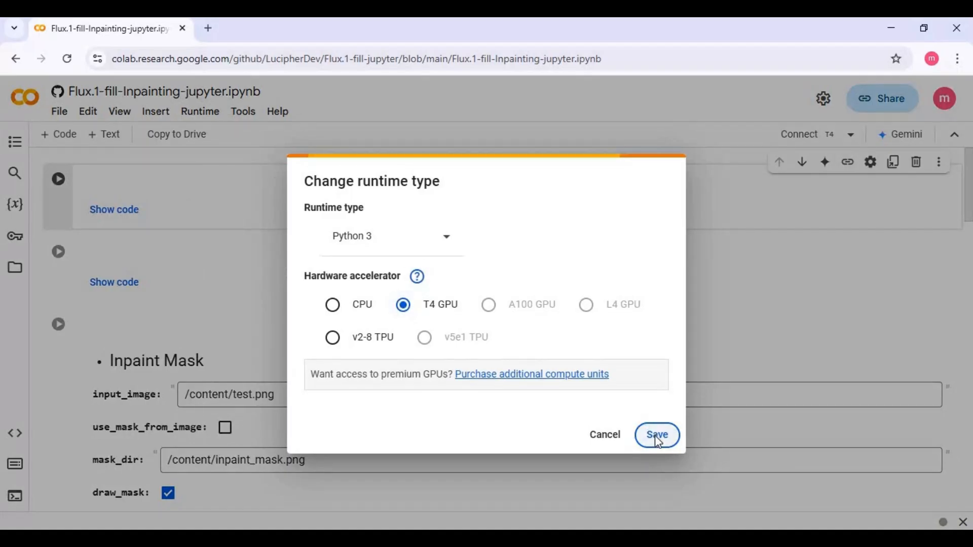
pyautogui.click(657, 435)
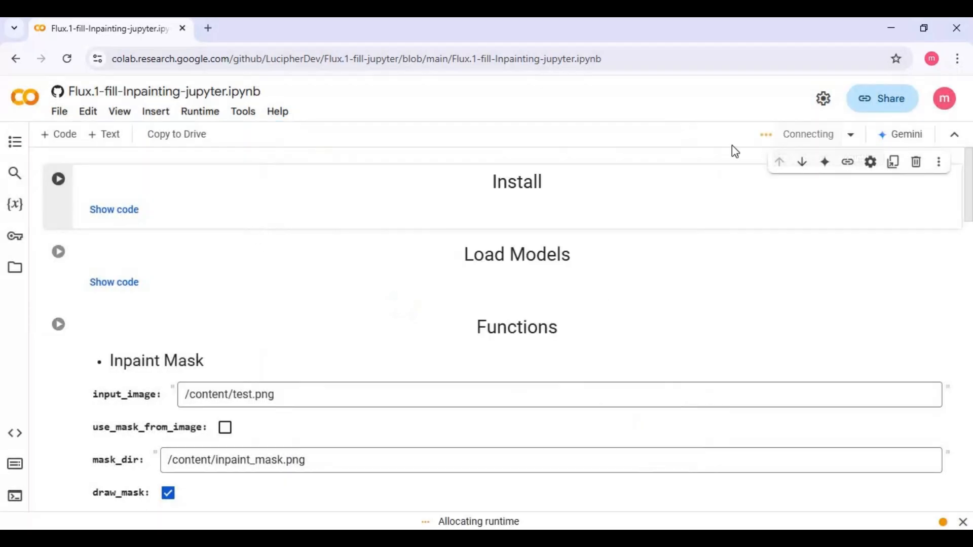
pyautogui.moveTo(403, 273)
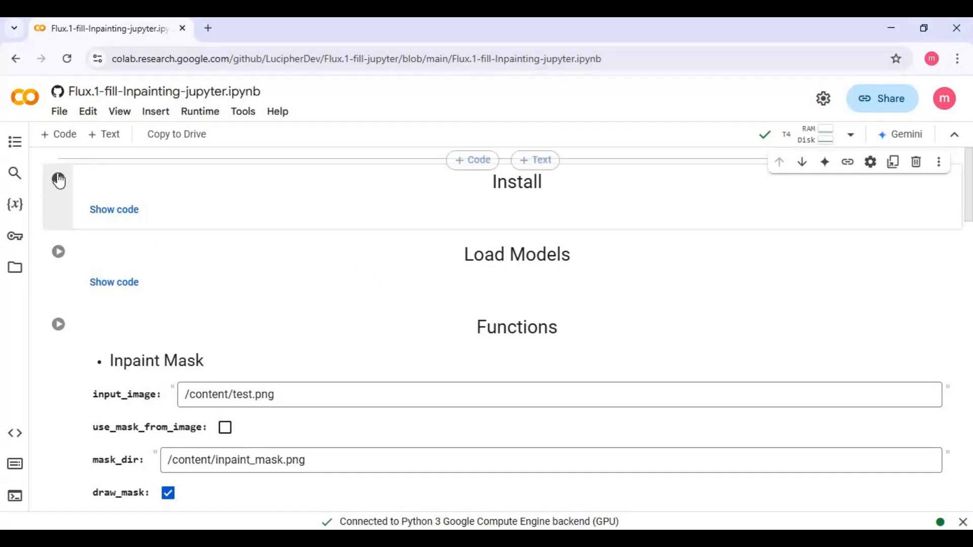
# - Run the Install cell despite the authorship warning, then run the Load Models cell
pyautogui.click(59, 179)
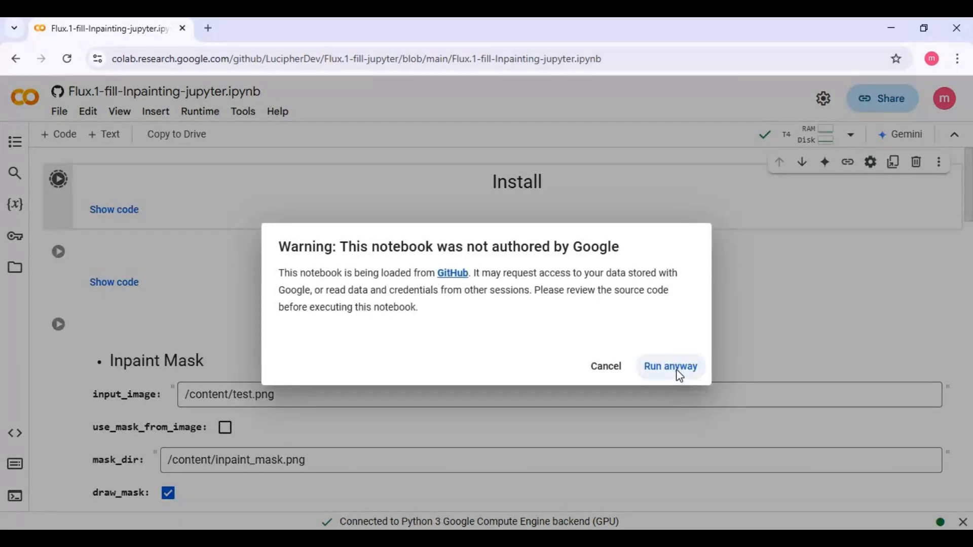
pyautogui.click(670, 366)
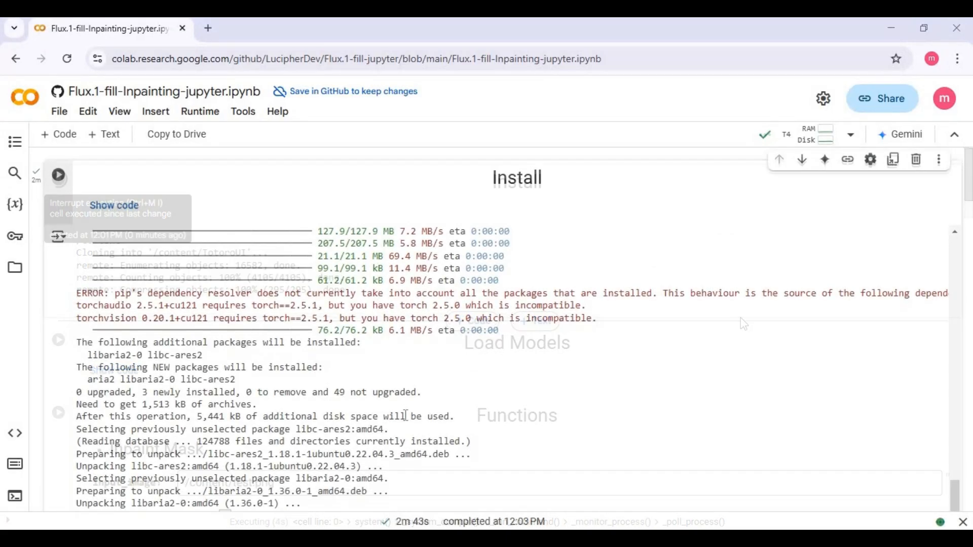
pyautogui.scroll(-3)
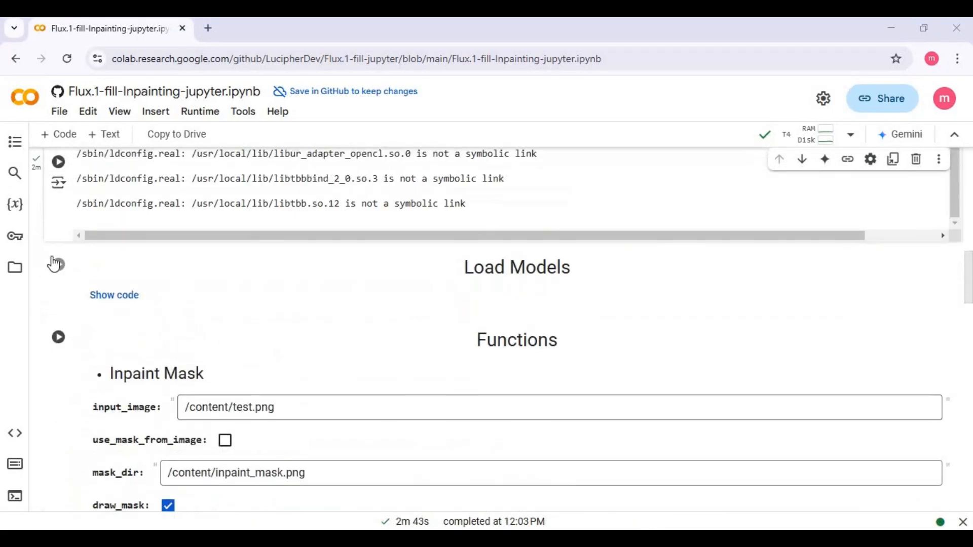
pyautogui.click(58, 265)
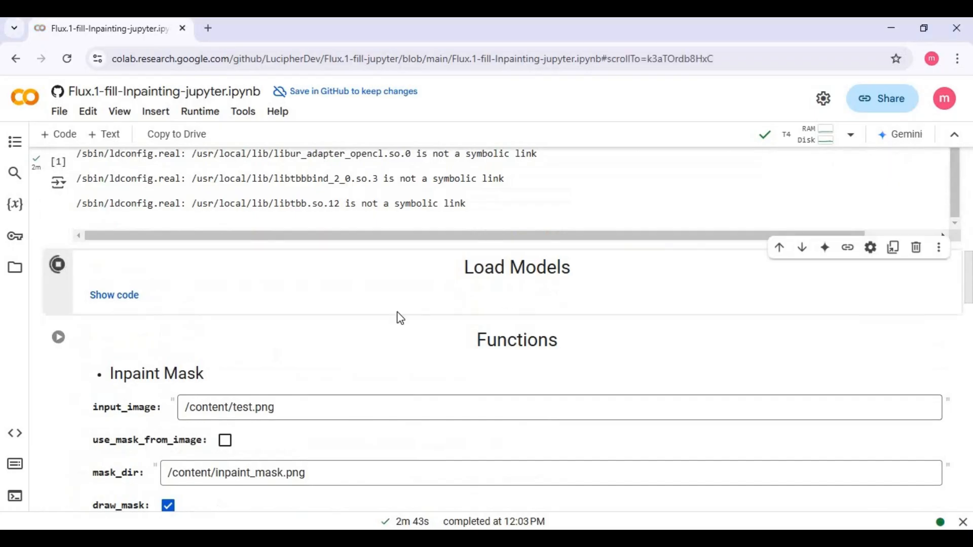
pyautogui.click(57, 265)
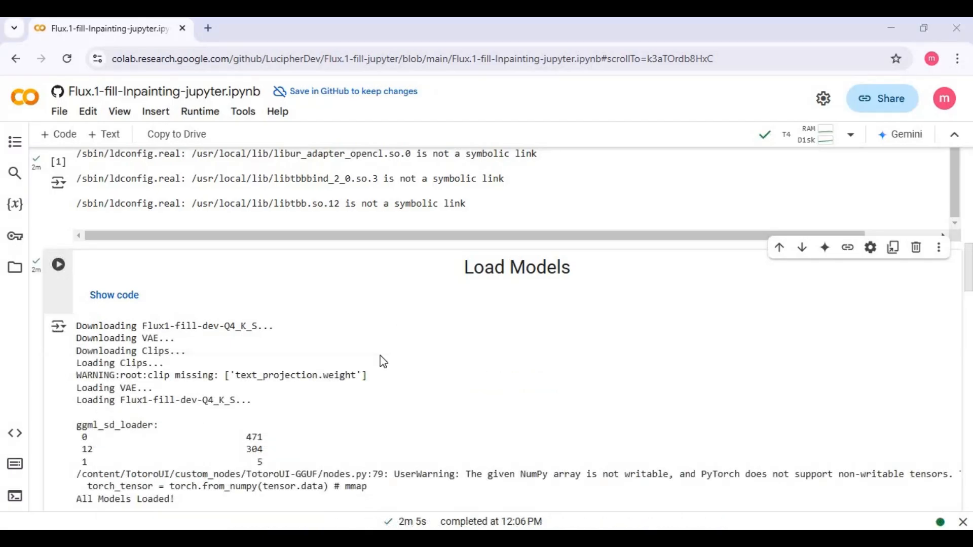
# - Upload 0.png from the local disk into the session's Files sidebar
pyautogui.scroll(-3)
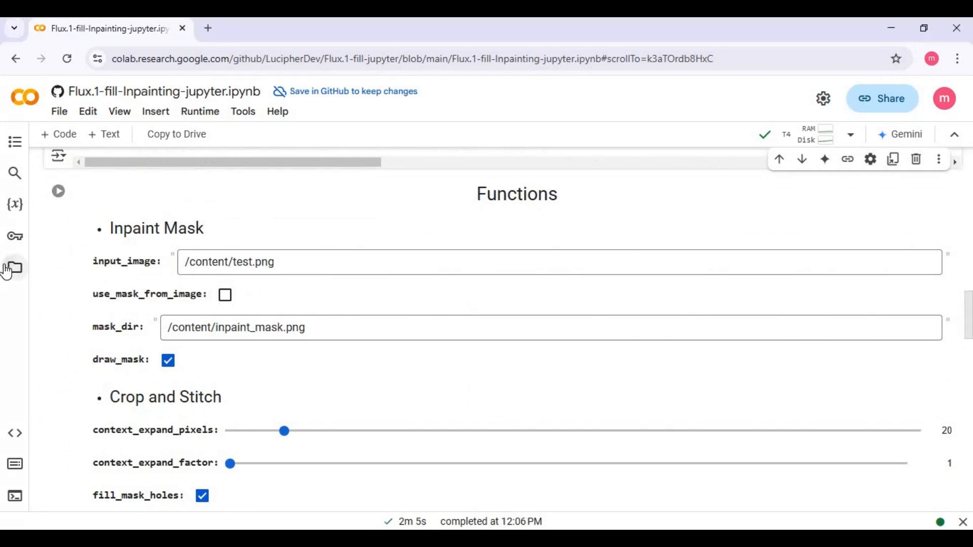
pyautogui.click(14, 268)
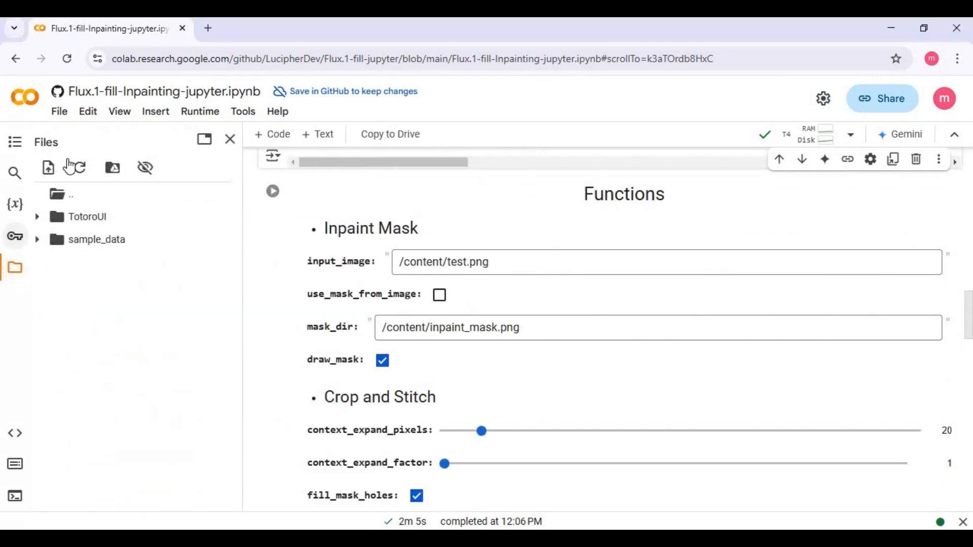
pyautogui.click(47, 168)
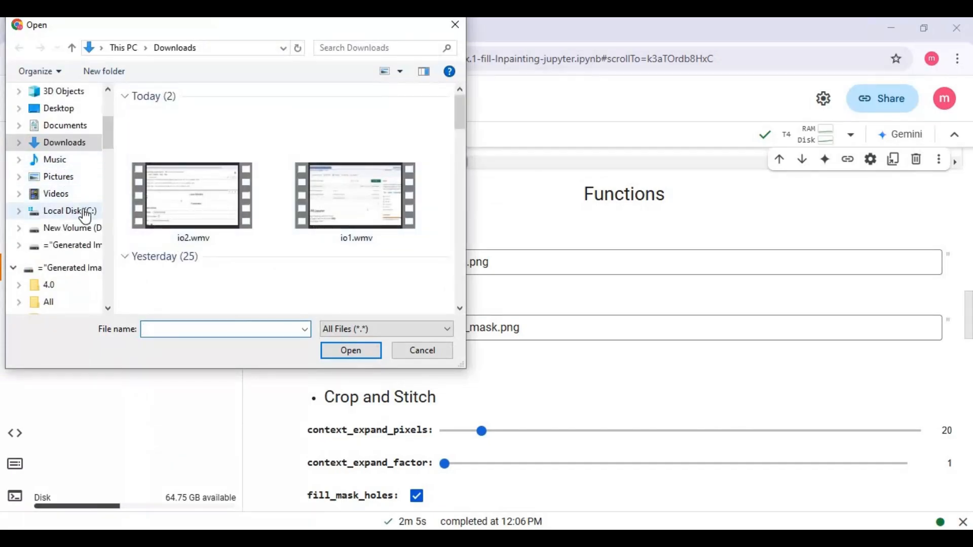
pyautogui.click(72, 228)
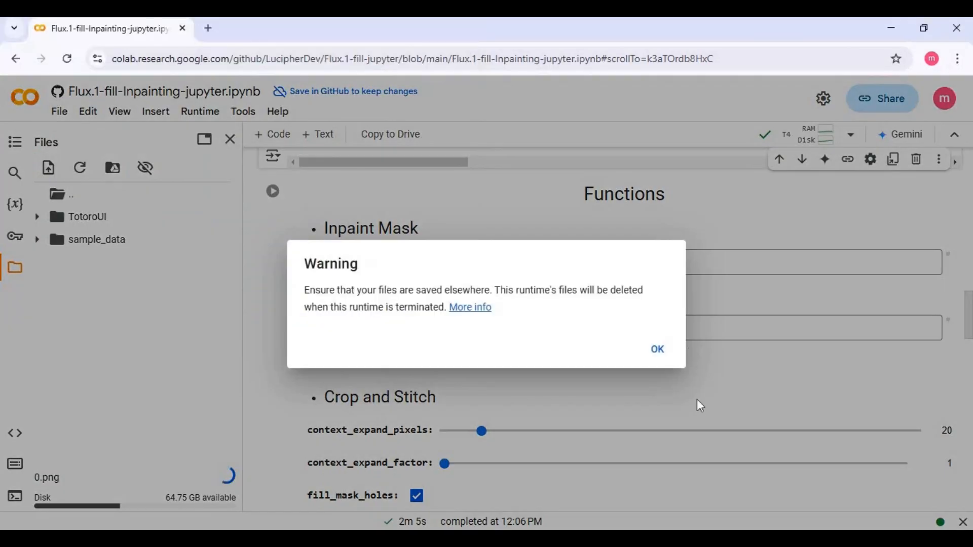
pyautogui.click(657, 349)
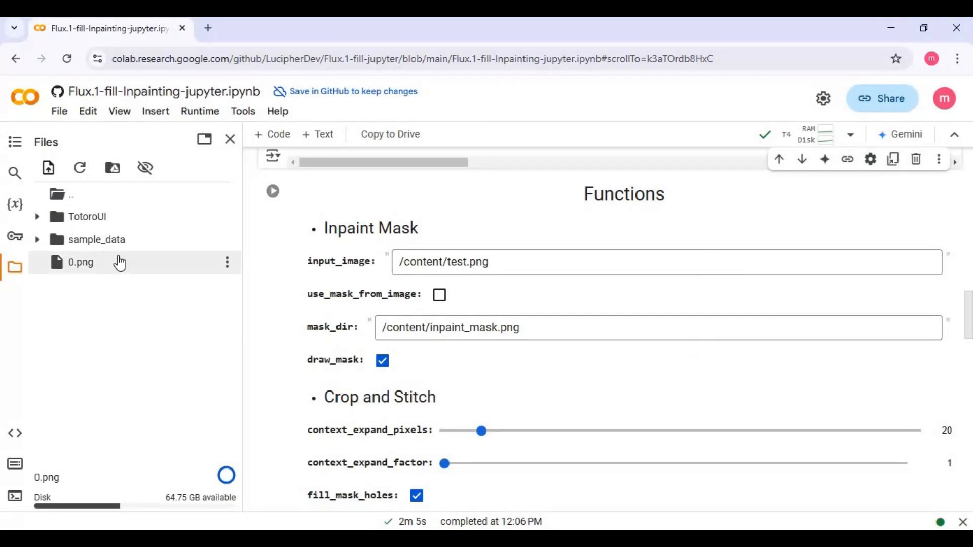
pyautogui.click(227, 262)
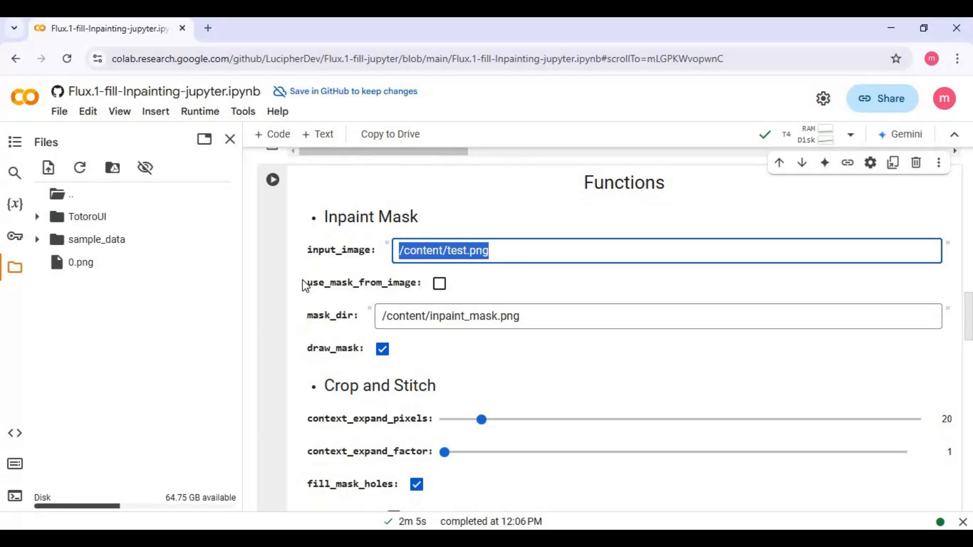
# - Set input_image to /content/0.png, keeping draw_mask on and use_mask_from_image off
pyautogui.write('/content/0.png')
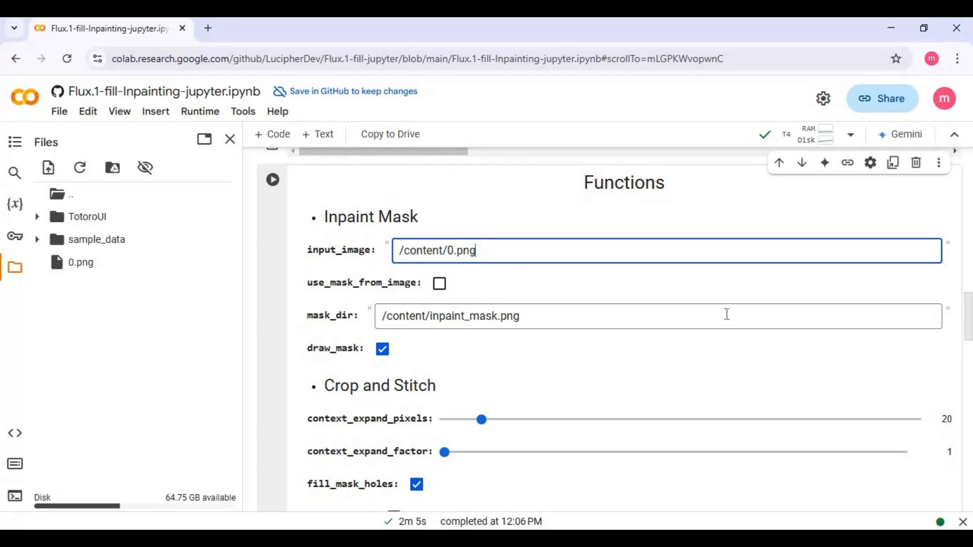
pyautogui.moveTo(601, 323)
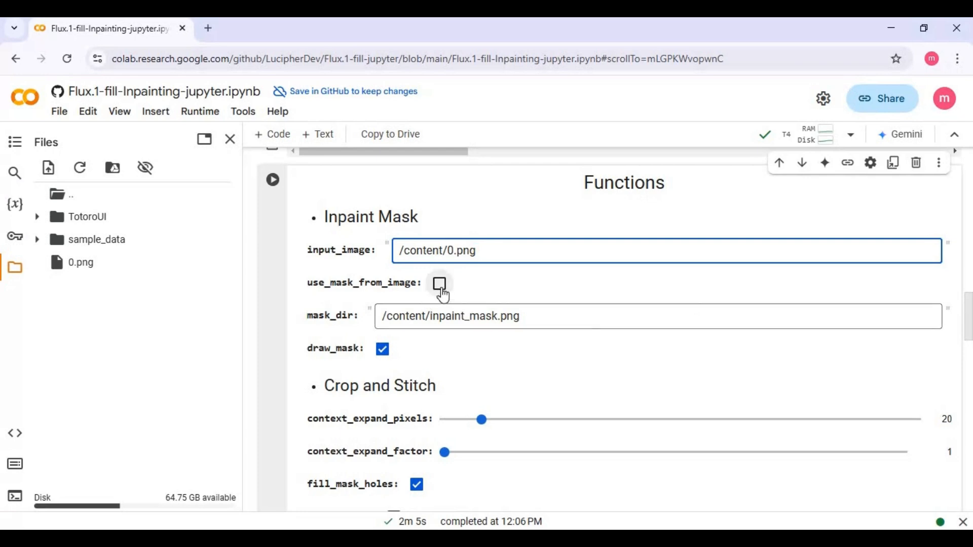
pyautogui.moveTo(450, 289)
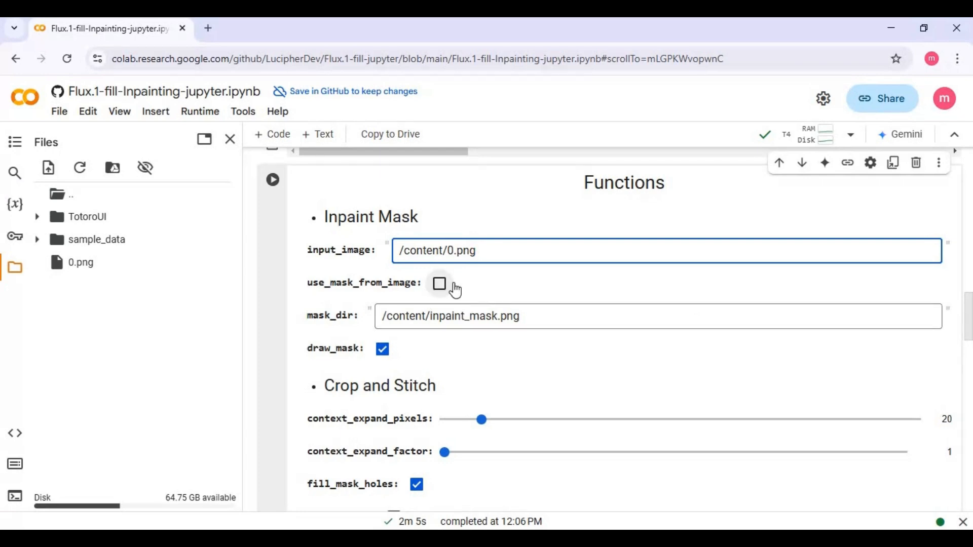
pyautogui.scroll(-3)
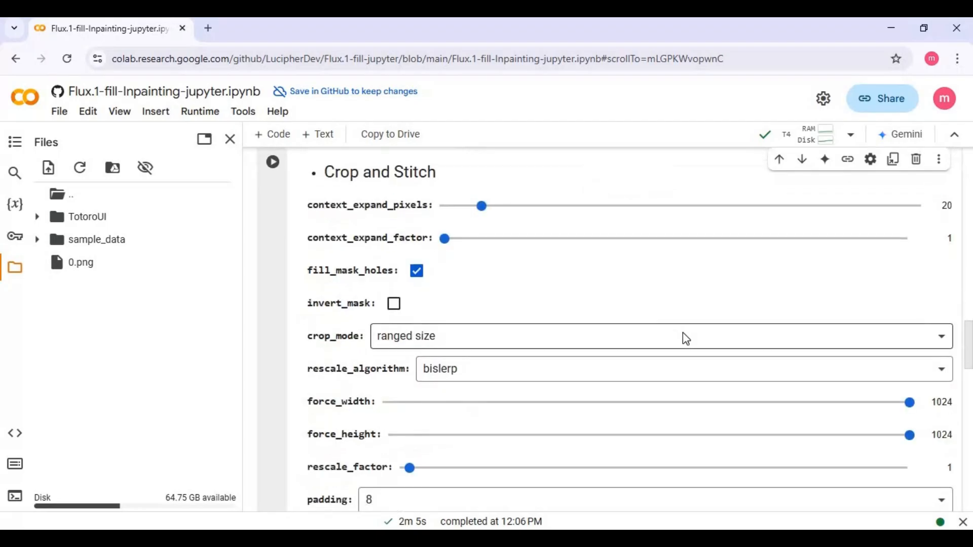
pyautogui.scroll(-3)
pyautogui.write('/content/0.png')
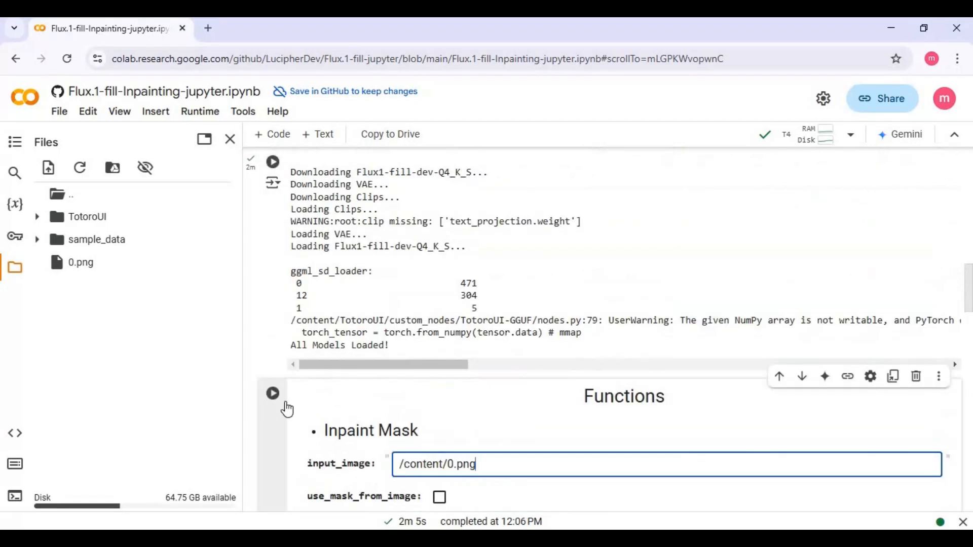
# - Run the Functions cell and paint a white mask over the sign's handwritten text
pyautogui.click(271, 393)
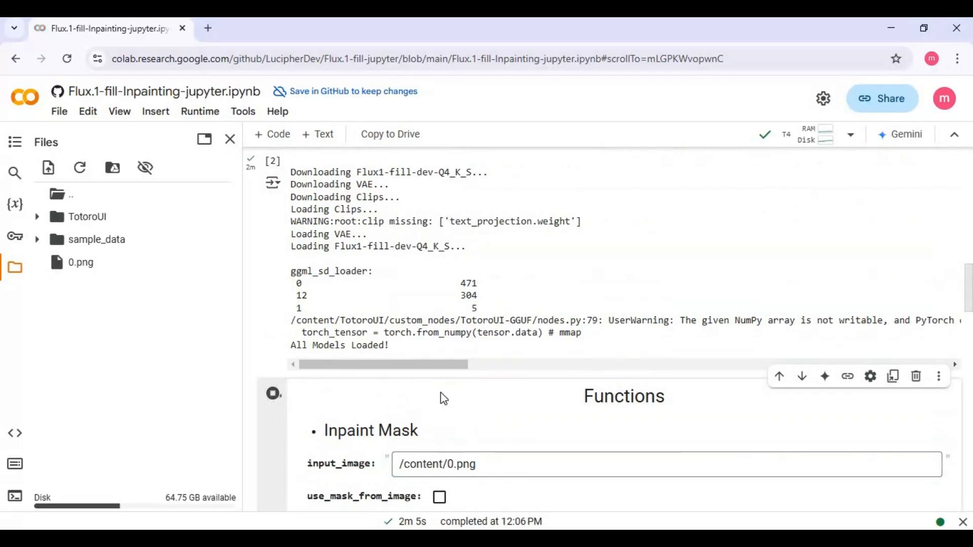
pyautogui.scroll(-3)
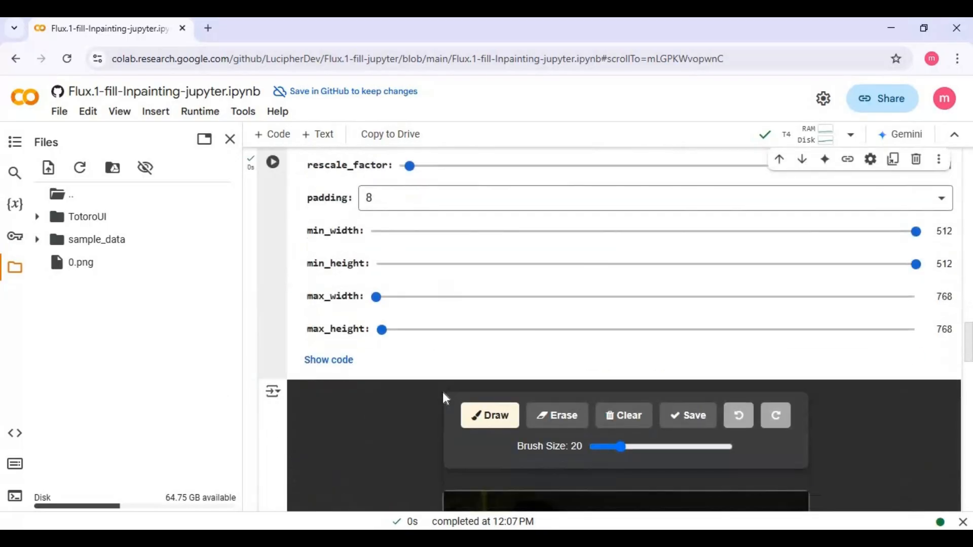
pyautogui.scroll(-3)
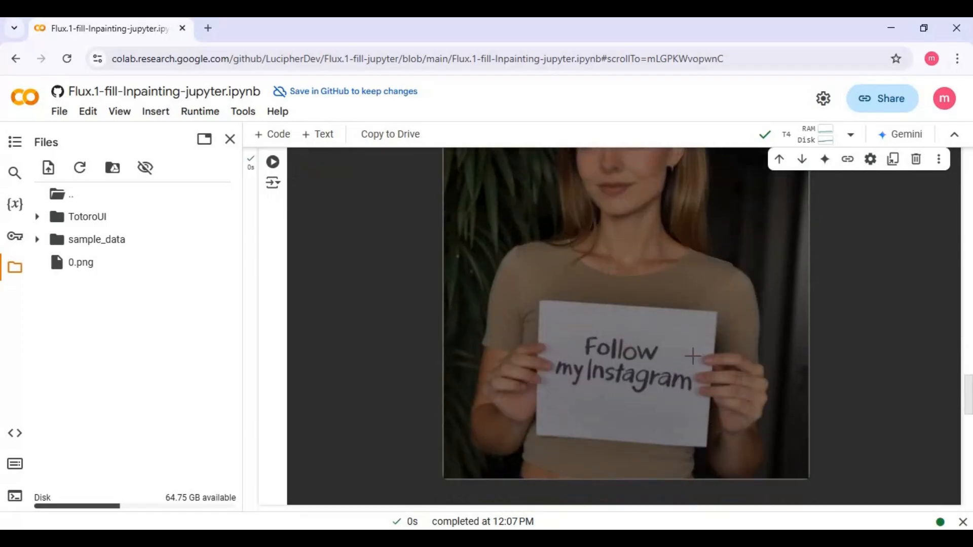
pyautogui.scroll(3)
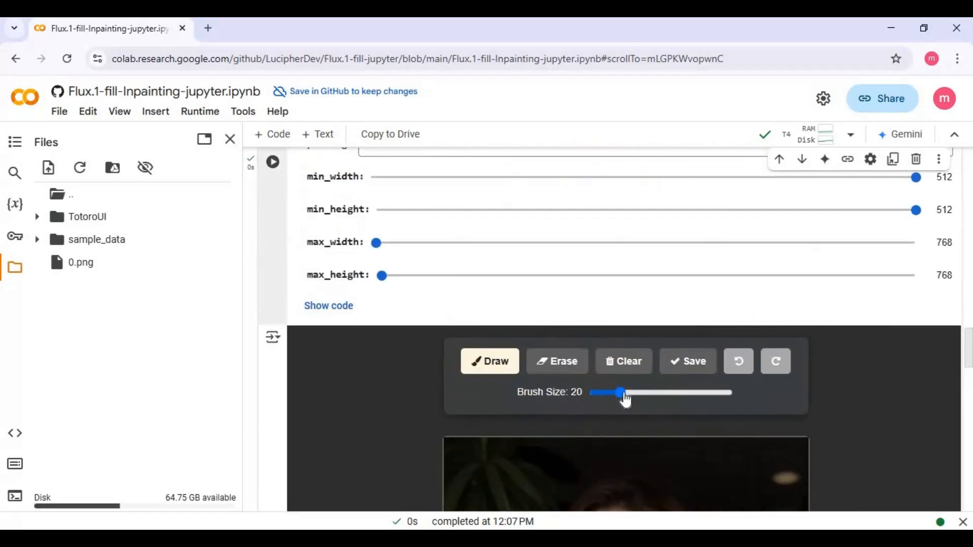
pyautogui.scroll(-3)
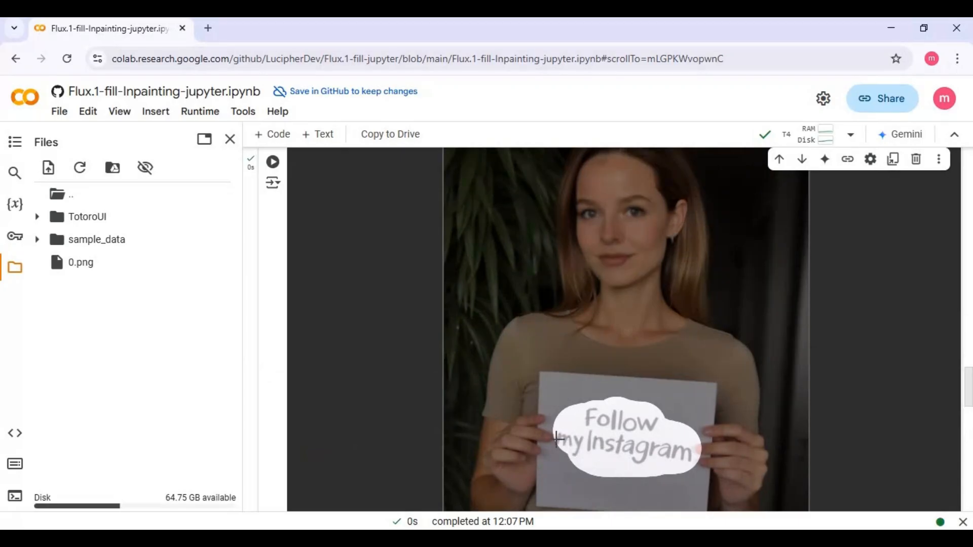
pyautogui.scroll(-3)
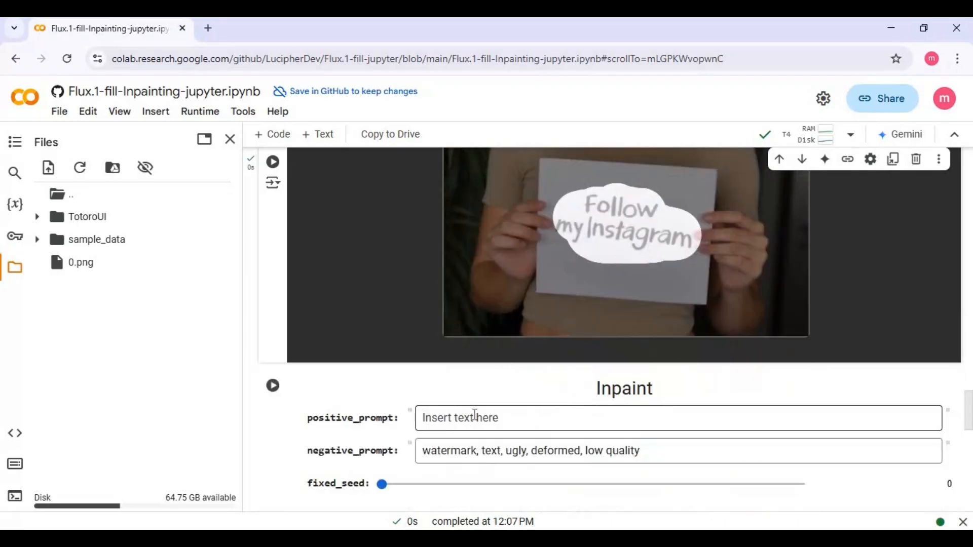
# - Enter 'Social&Apps' as the Inpaint cell's positive prompt
pyautogui.scroll(-3)
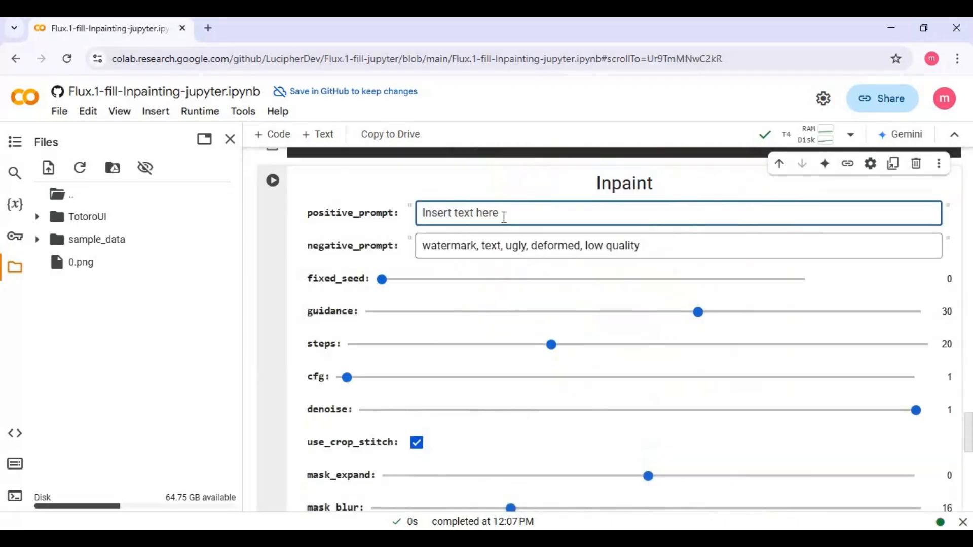
pyautogui.write('S')
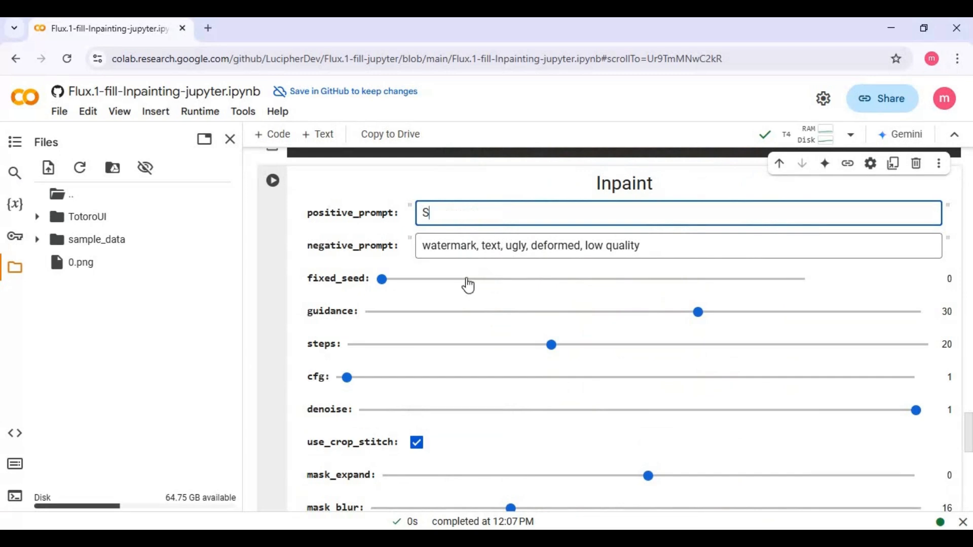
pyautogui.write('oc')
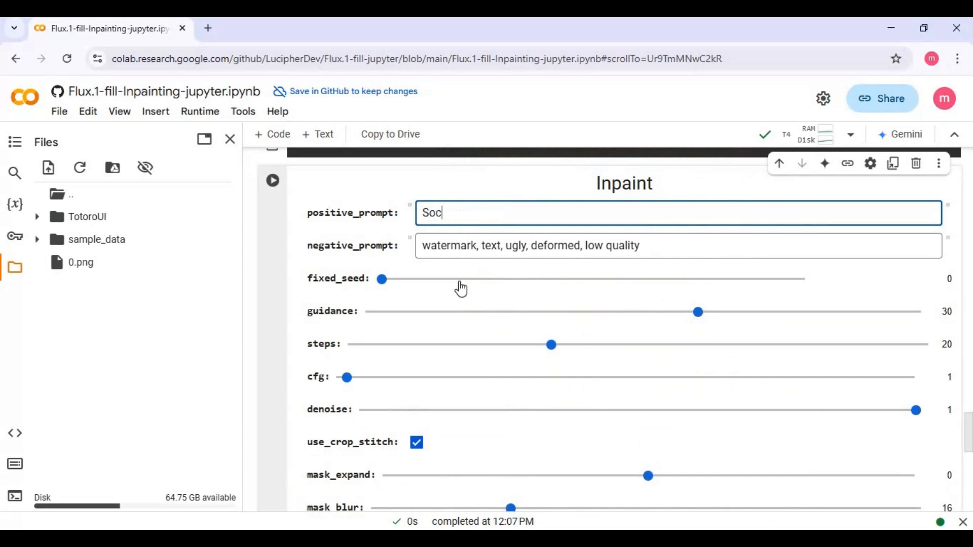
pyautogui.write('ial')
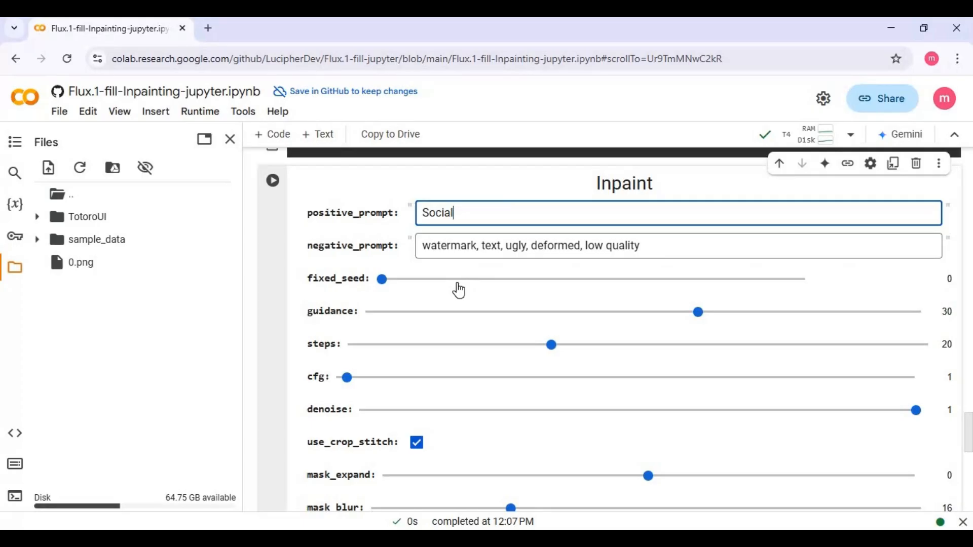
pyautogui.write('&A')
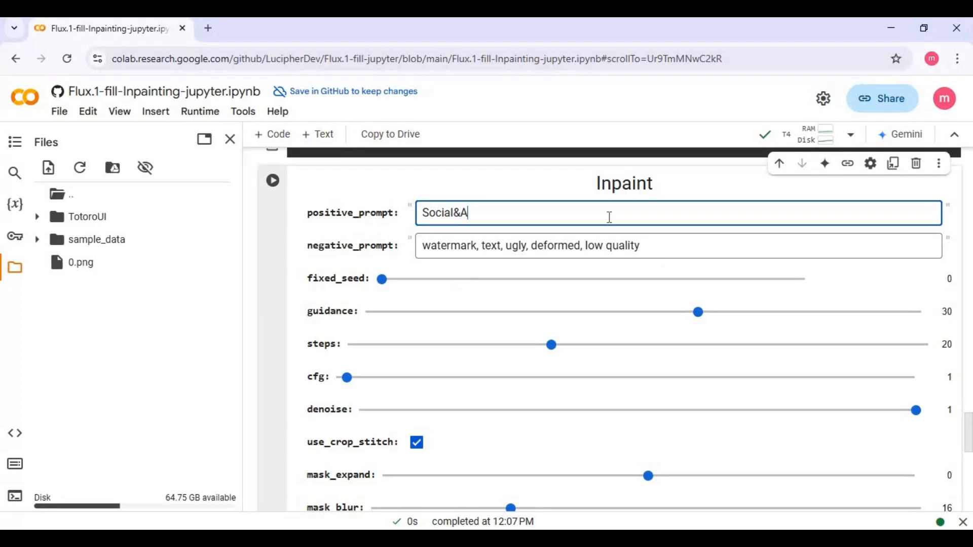
pyautogui.write('pps')
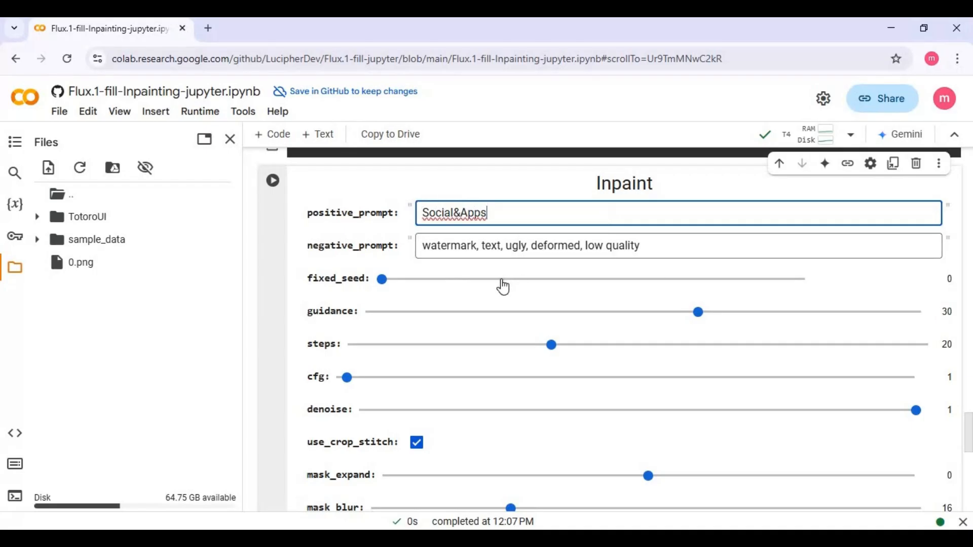
pyautogui.scroll(-3)
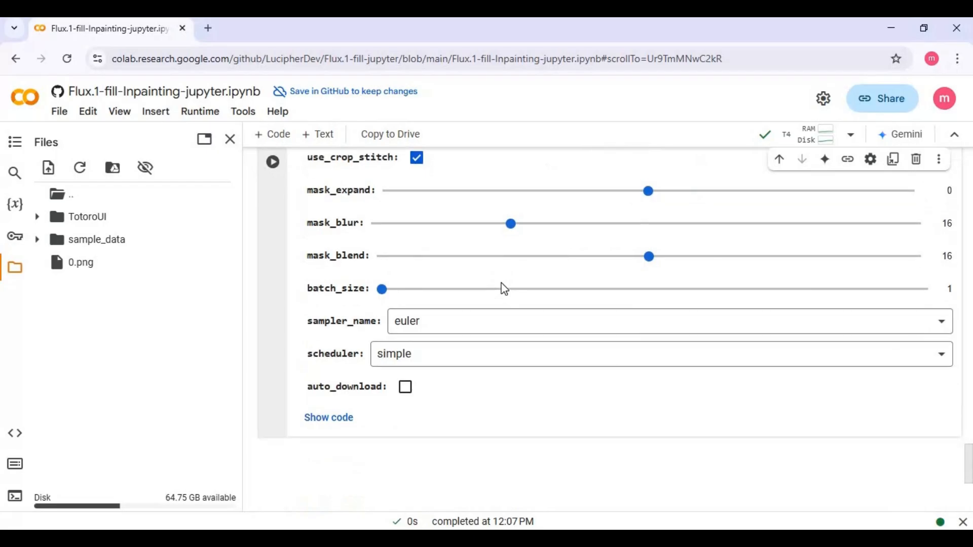
pyautogui.scroll(-3)
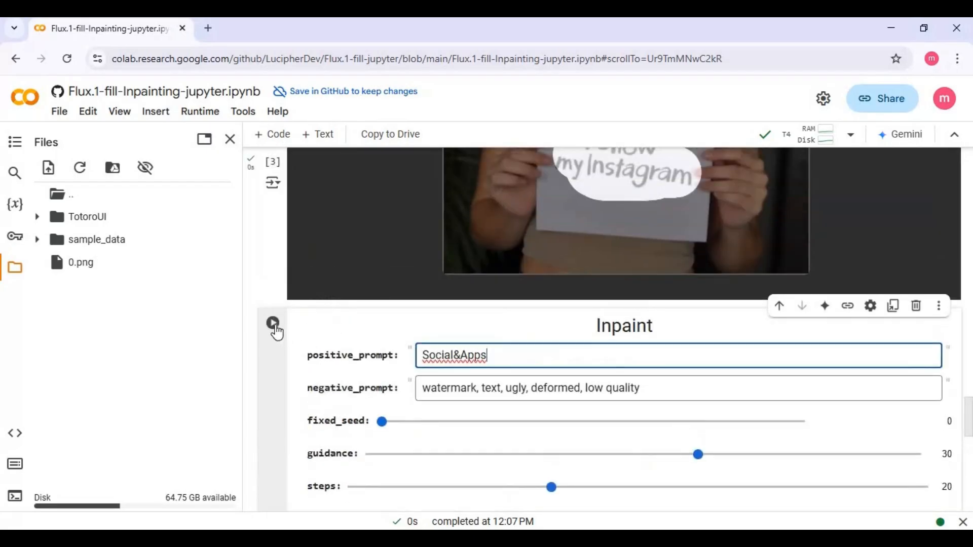
# - Run the Inpaint cell and view the result with the sign reading 'Social & Apps'
pyautogui.click(273, 323)
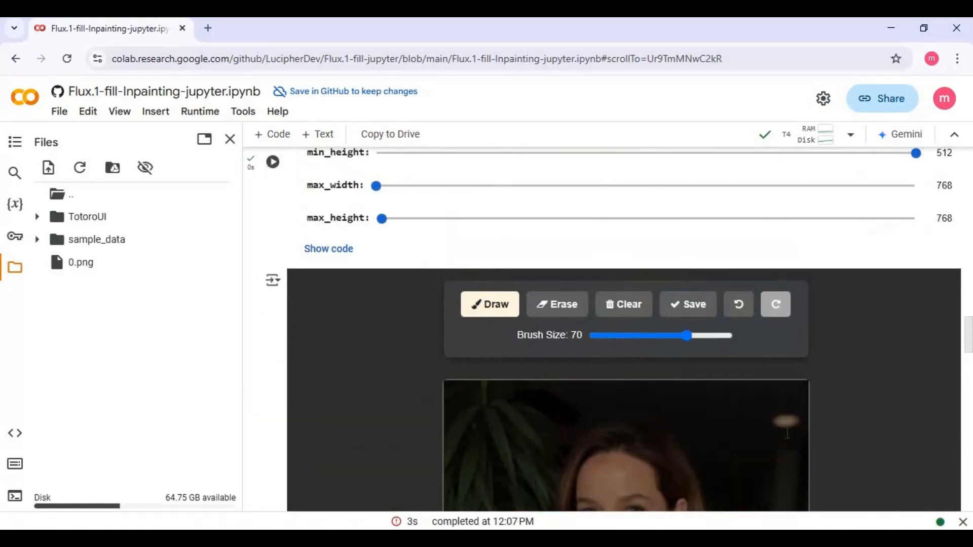
pyautogui.scroll(-3)
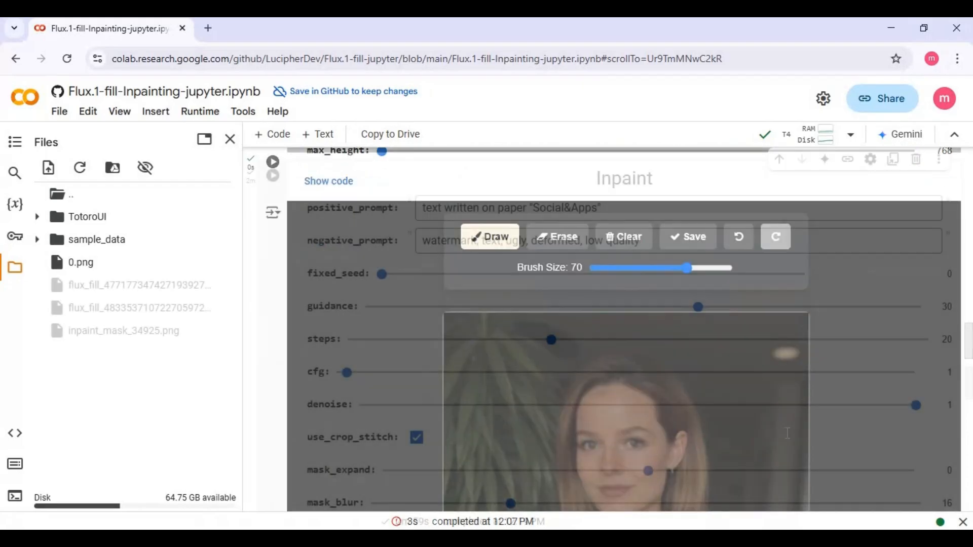
pyautogui.scroll(-3)
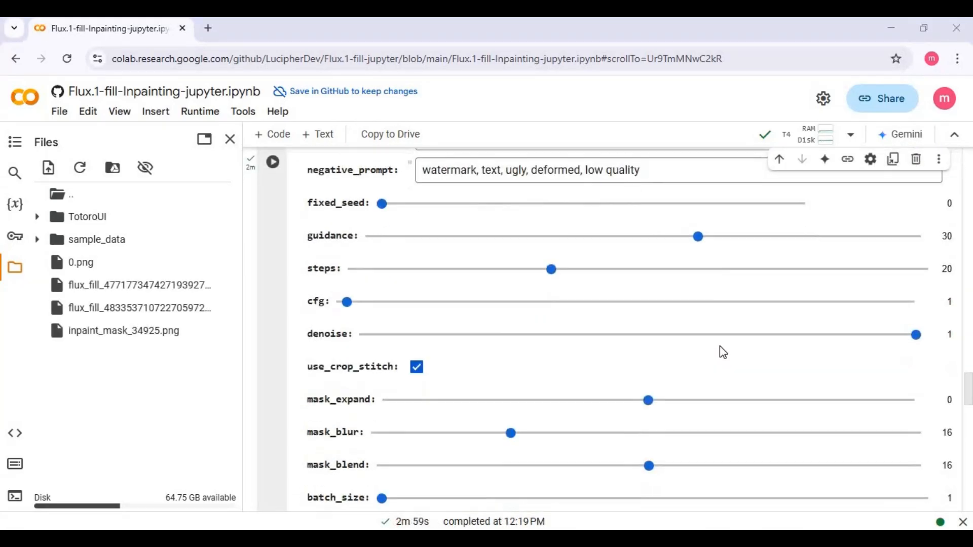
pyautogui.scroll(-3)
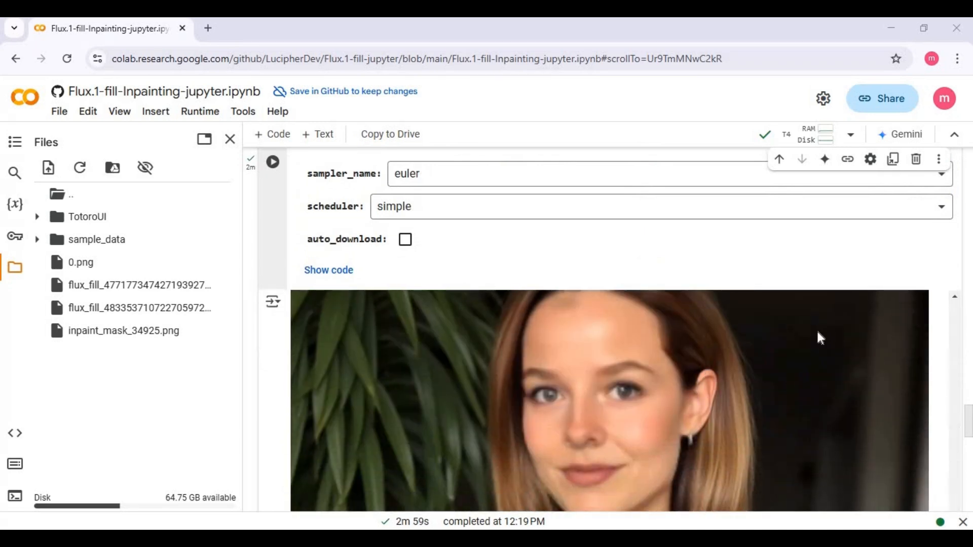
pyautogui.scroll(-3)
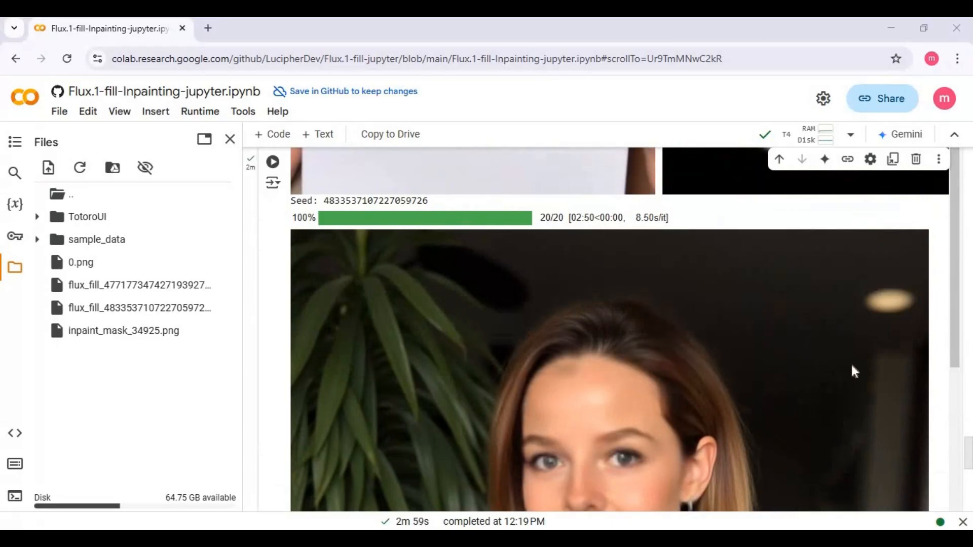
pyautogui.scroll(-3)
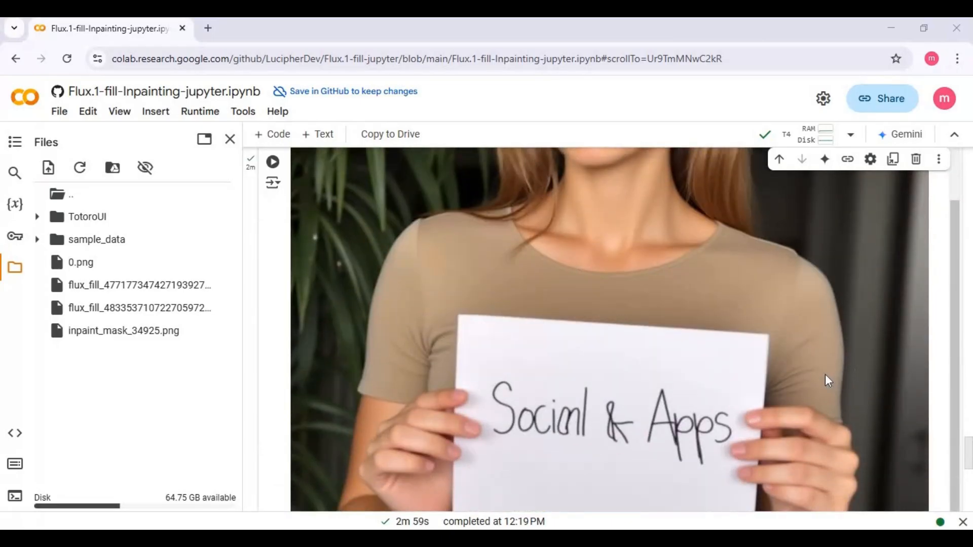
pyautogui.click(15, 59)
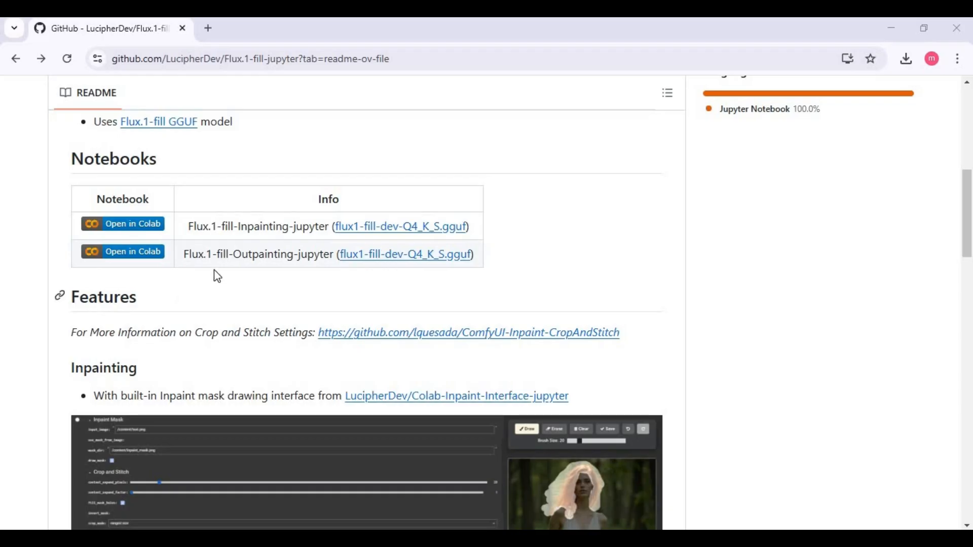
# - Launch Flux.1-fill-Outpainting-jupyter from its Open in Colab badge in the README
pyautogui.click(122, 251)
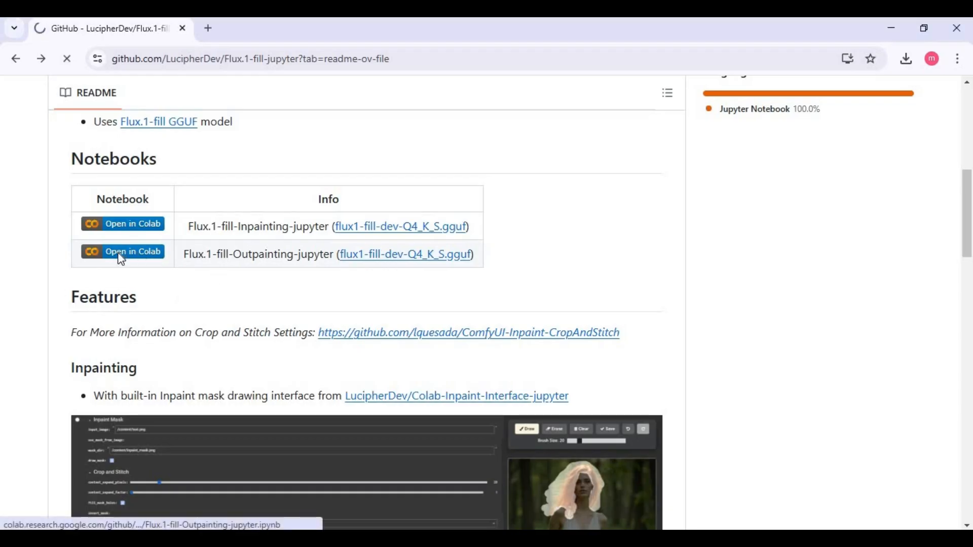
pyautogui.click(122, 251)
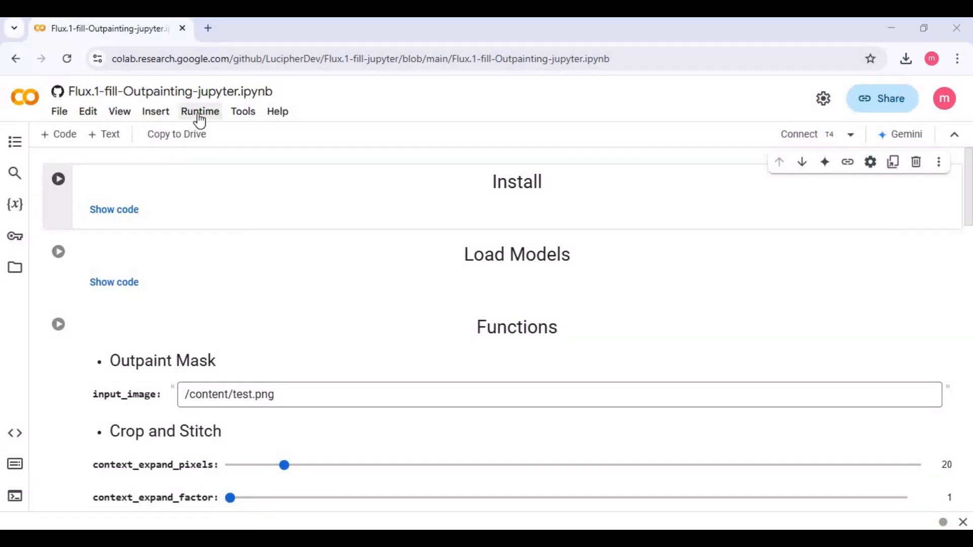
# - Switch the Outpainting notebook's runtime to T4 GPU, save, and connect
pyautogui.click(200, 111)
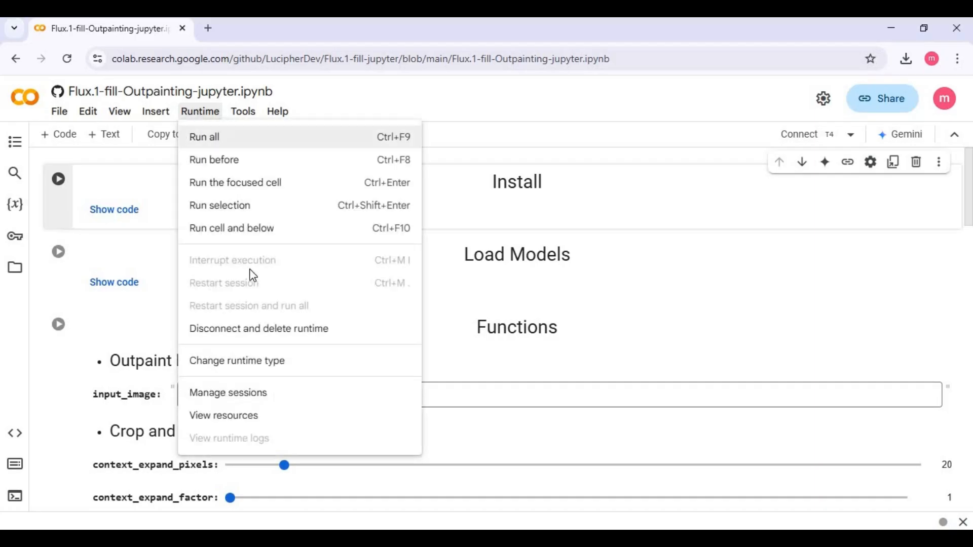
pyautogui.click(237, 360)
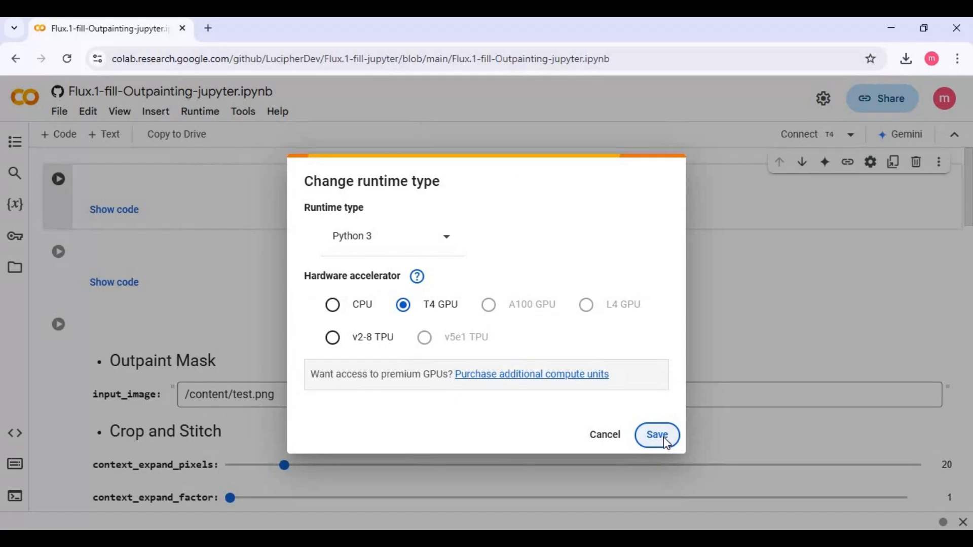
pyautogui.click(657, 434)
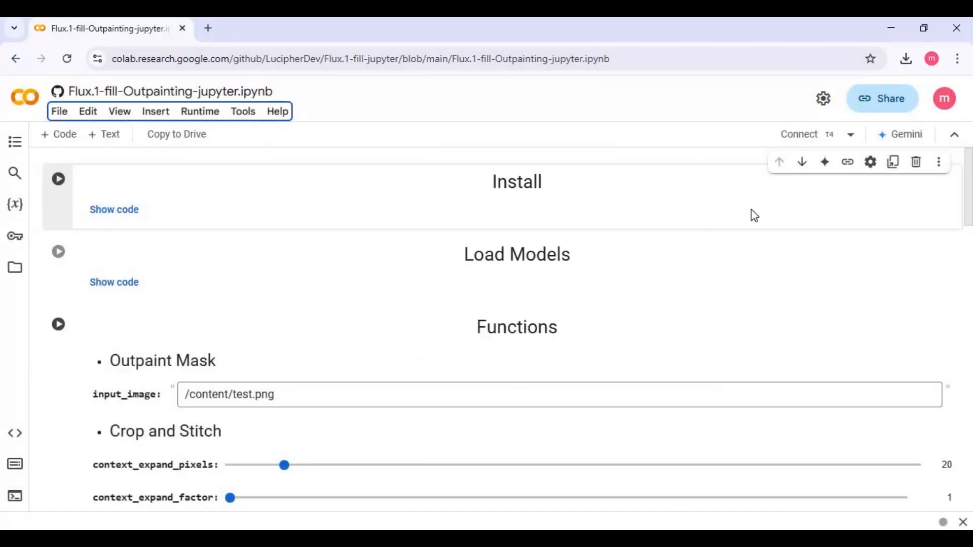
pyautogui.click(799, 133)
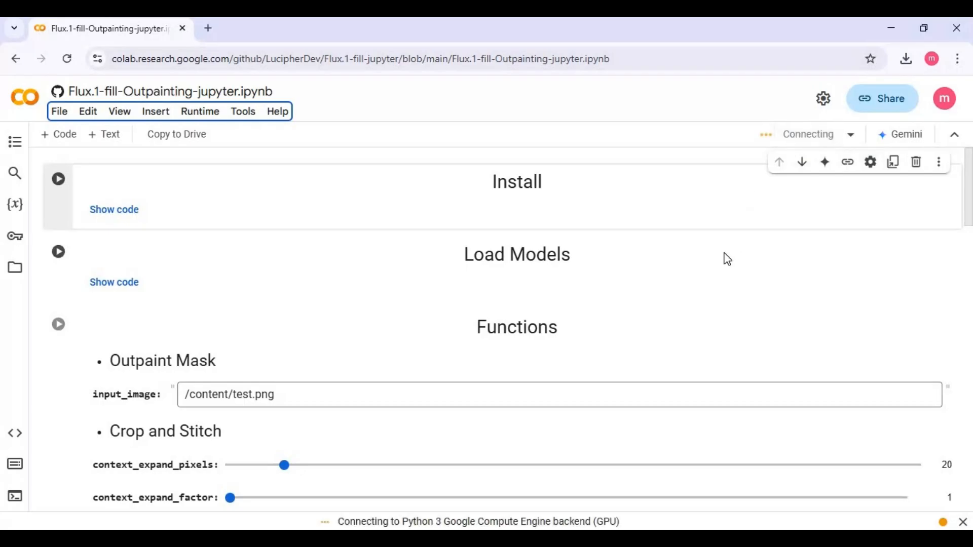
pyautogui.moveTo(530, 380)
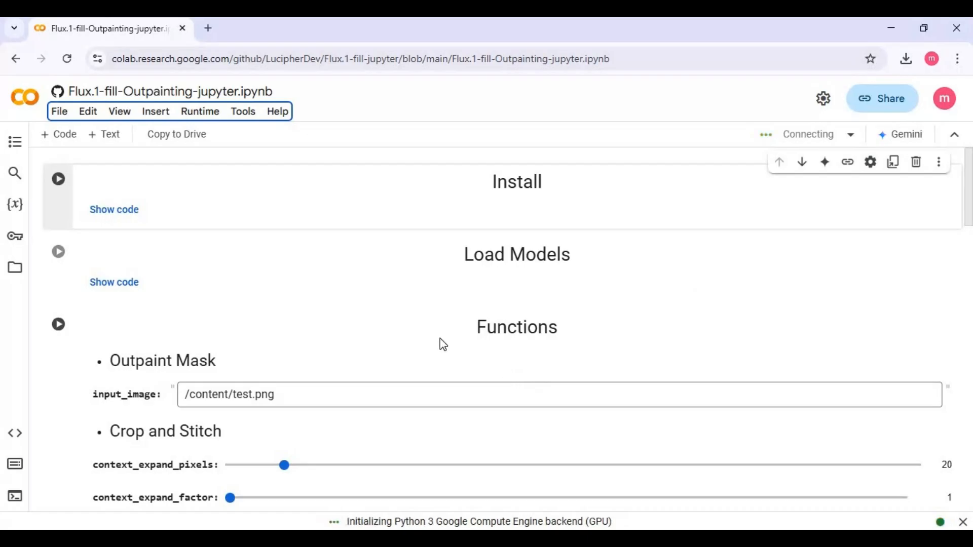
pyautogui.moveTo(458, 343)
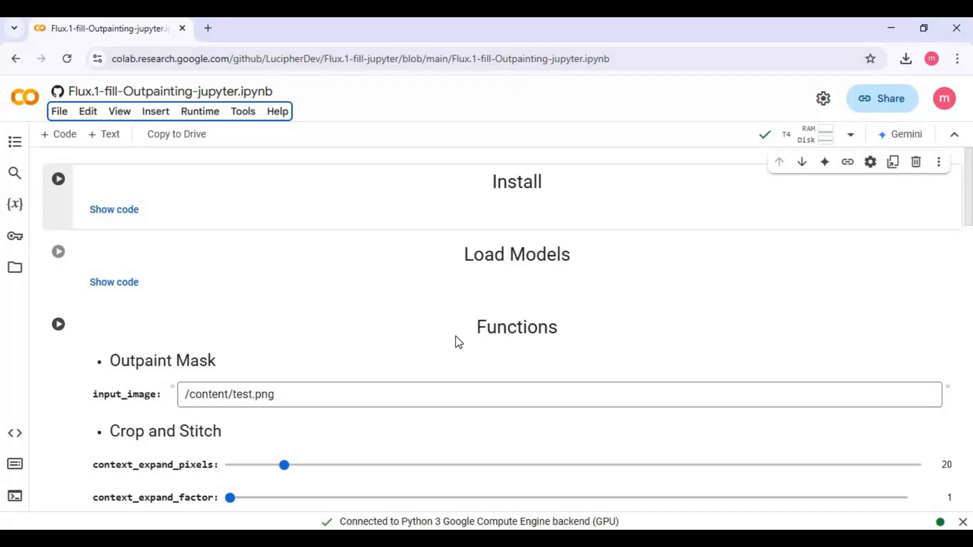
pyautogui.moveTo(764, 167)
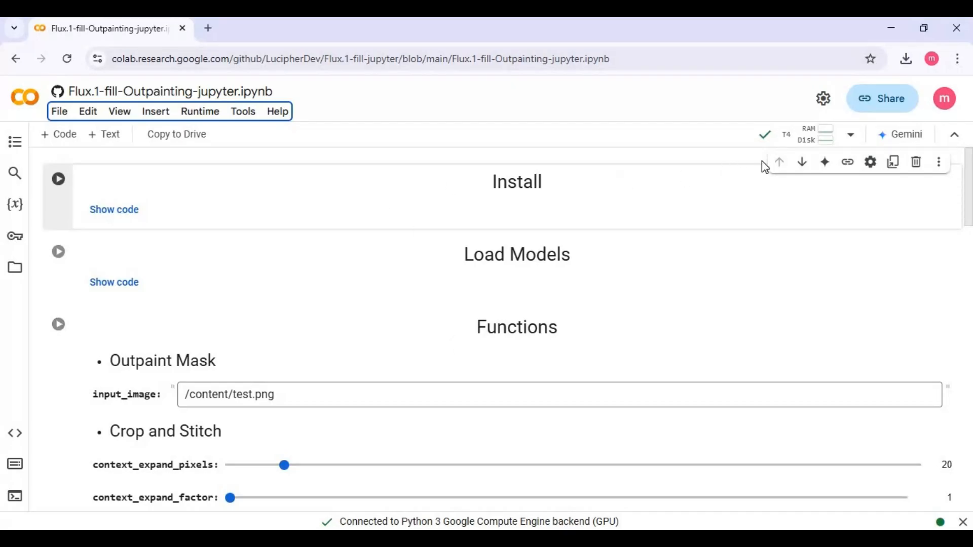
pyautogui.moveTo(120, 226)
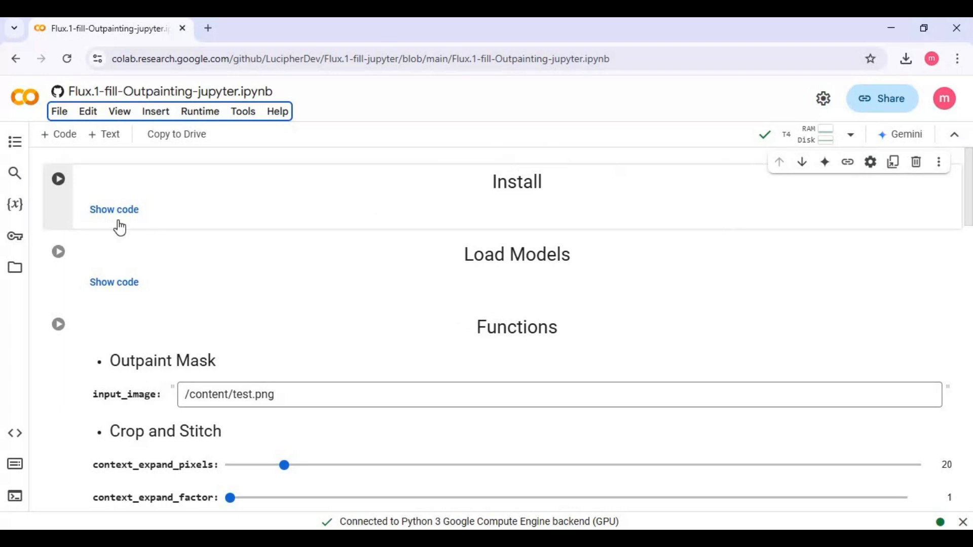
# - Run the Install cell past the authorship warning until TotoroUI and packages install
pyautogui.click(58, 179)
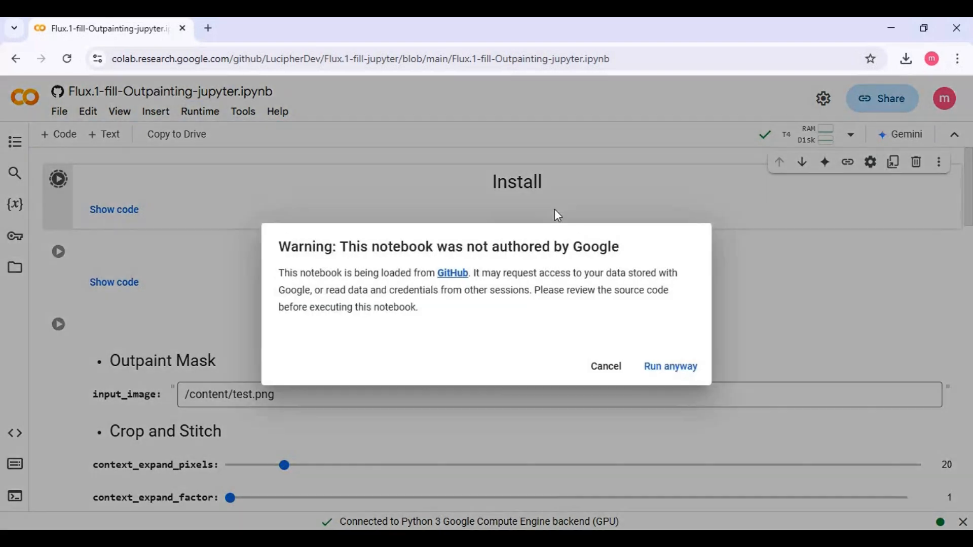
pyautogui.click(670, 365)
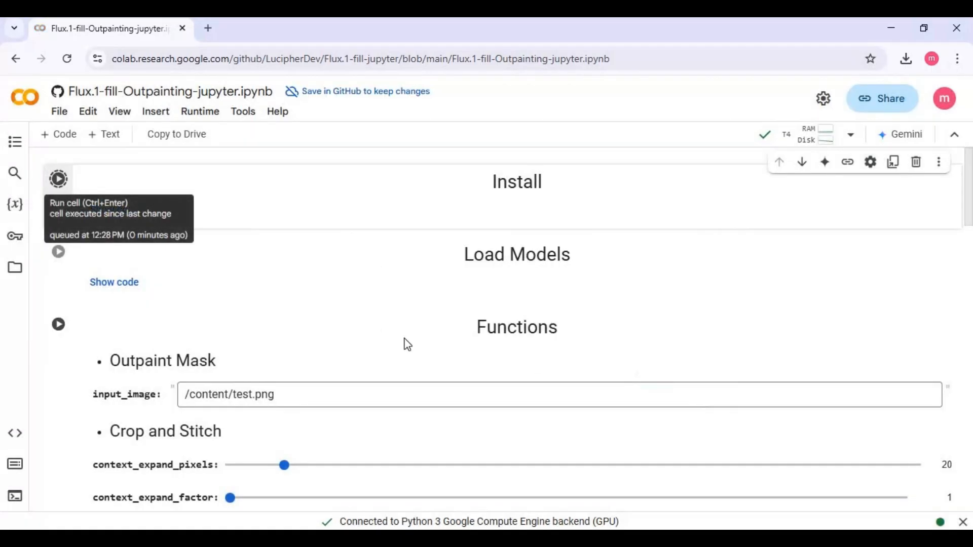
pyautogui.click(58, 178)
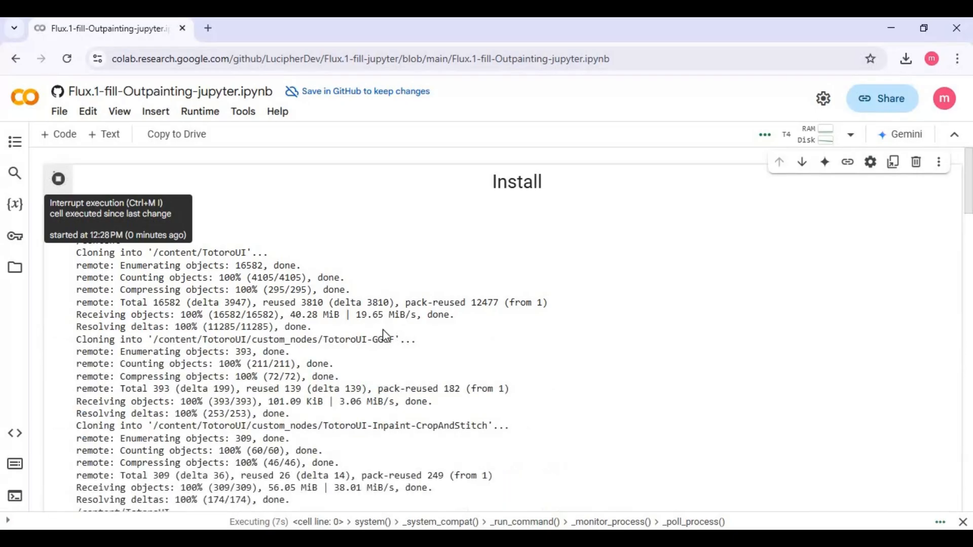
pyautogui.moveTo(396, 340)
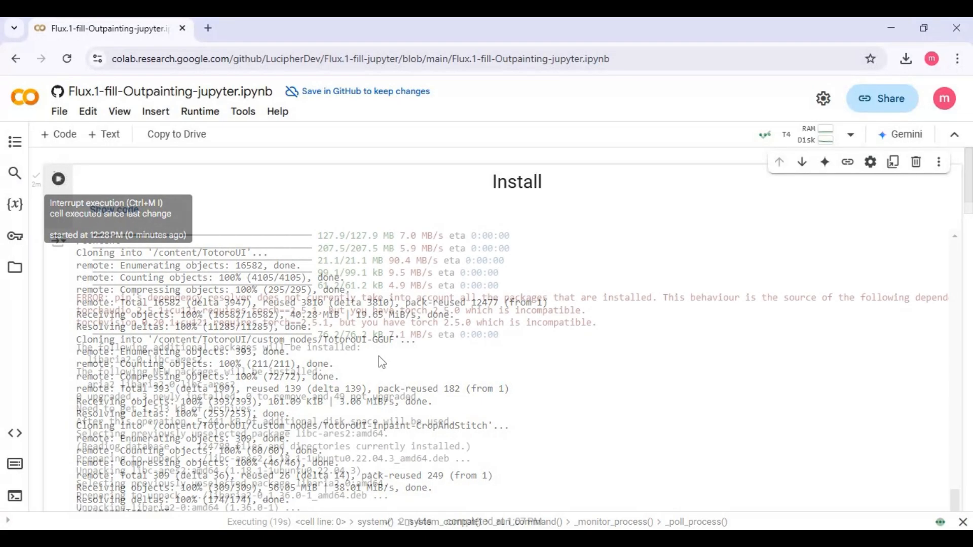
pyautogui.scroll(-3)
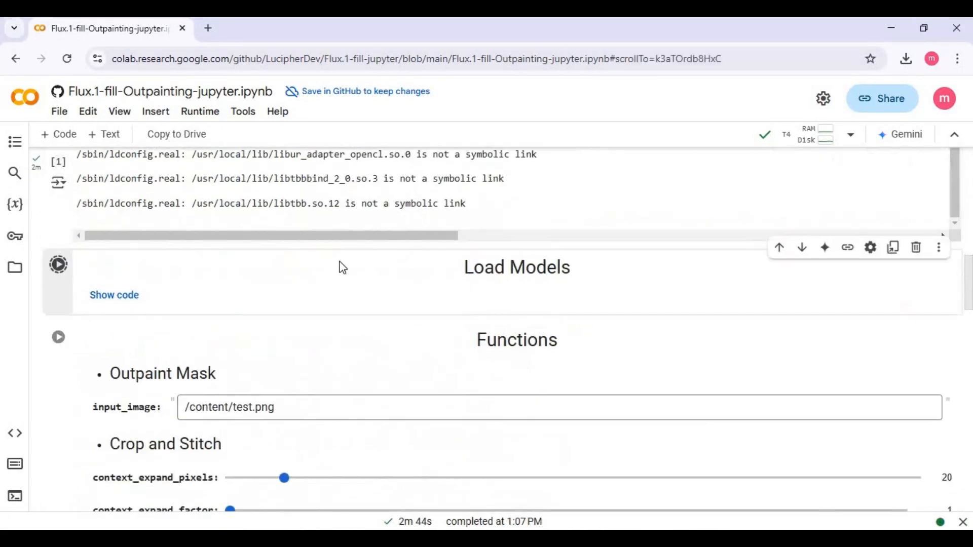
# - Run the Load Models cell and scroll down once All Models Loaded appears
pyautogui.click(58, 264)
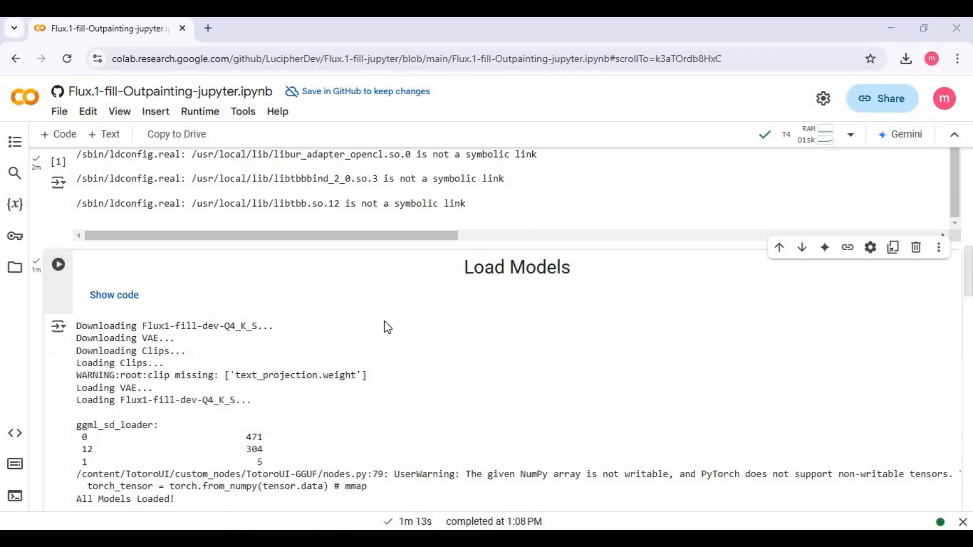
pyautogui.scroll(-3)
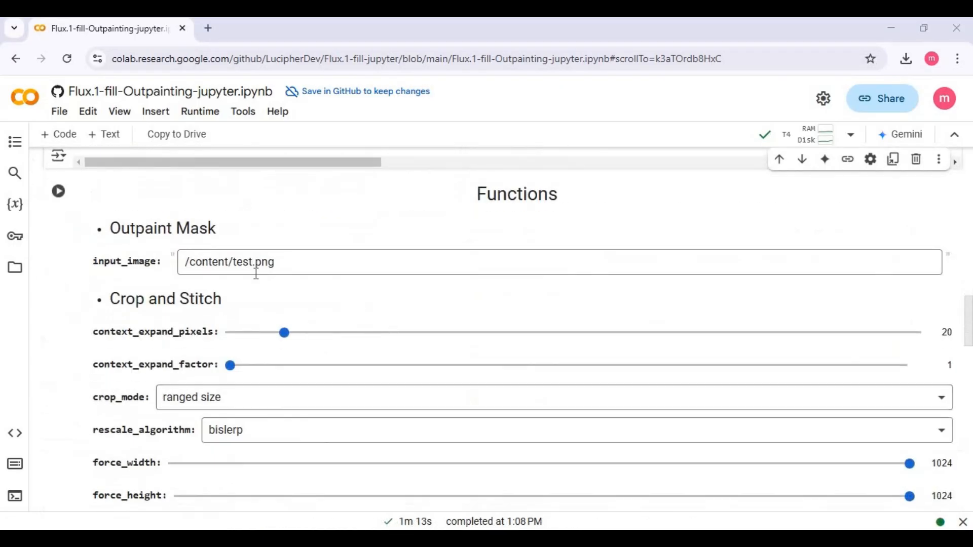
pyautogui.moveTo(15, 269)
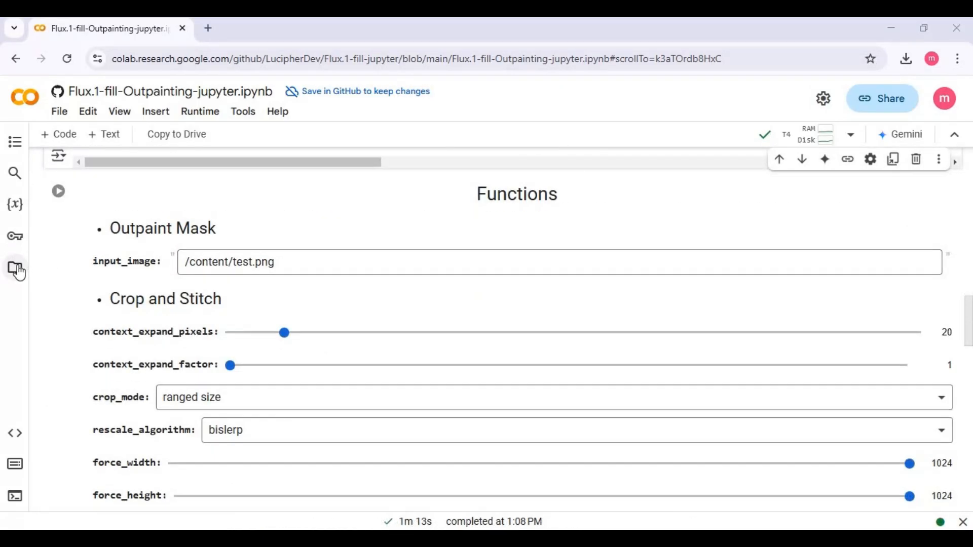
# - Upload 03.jpg from the pics folder to the runtime files, accepting the deletion warning
pyautogui.click(15, 268)
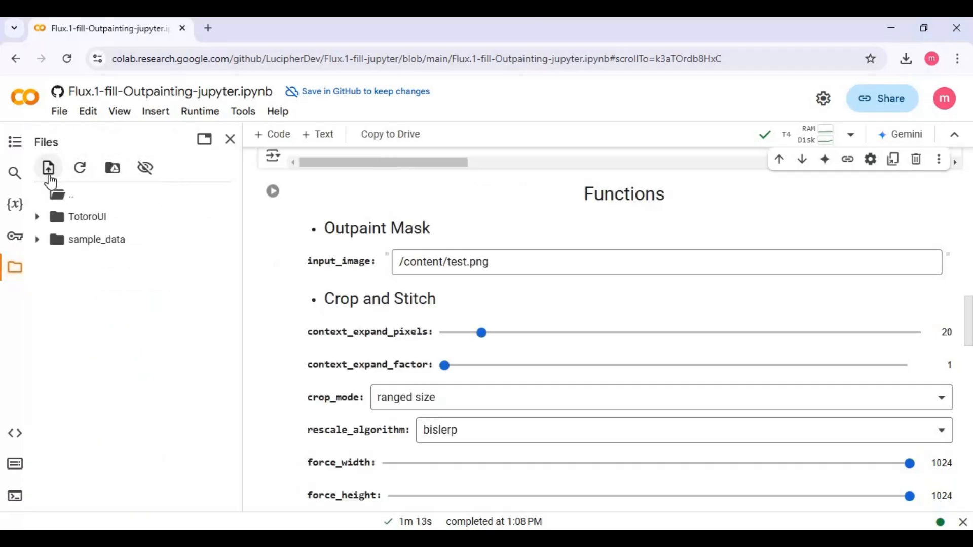
pyautogui.click(47, 167)
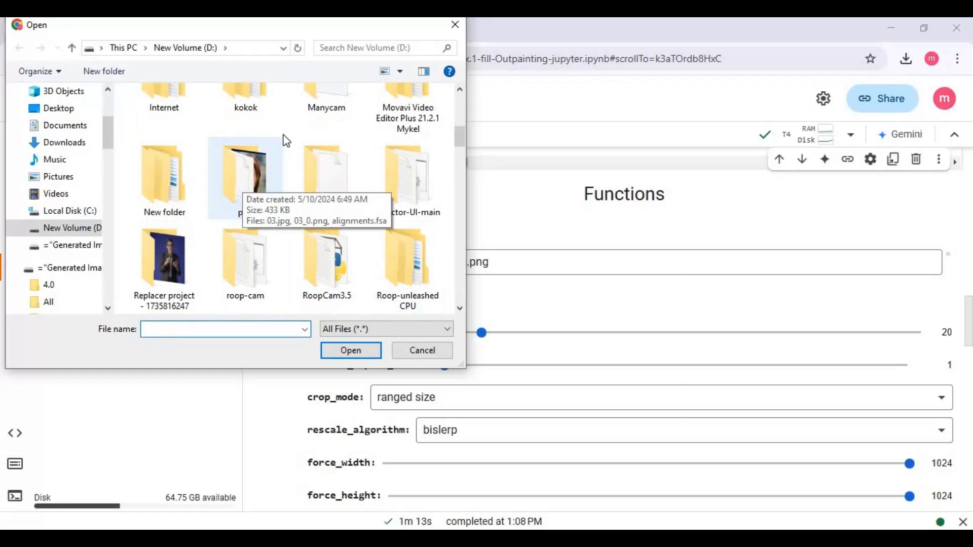
pyautogui.doubleClick(244, 177)
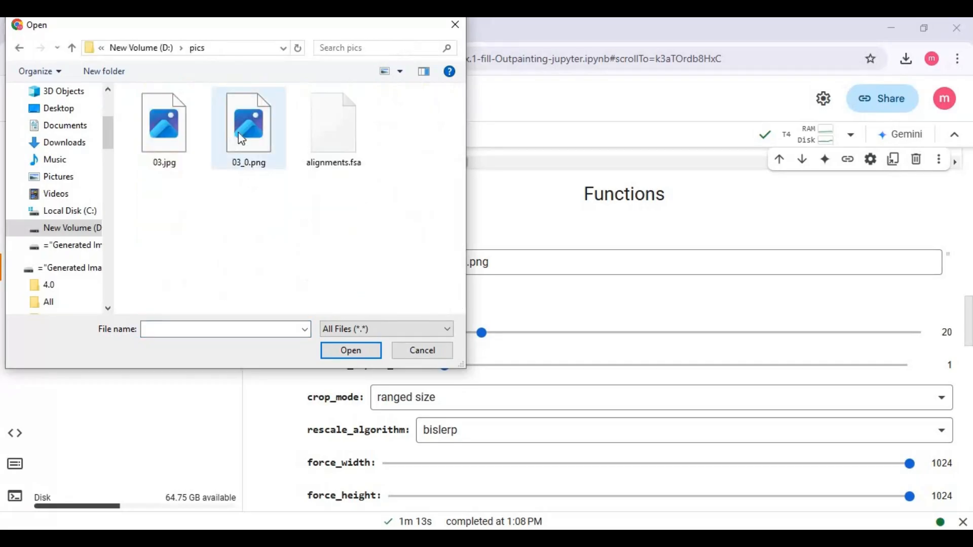
pyautogui.click(350, 350)
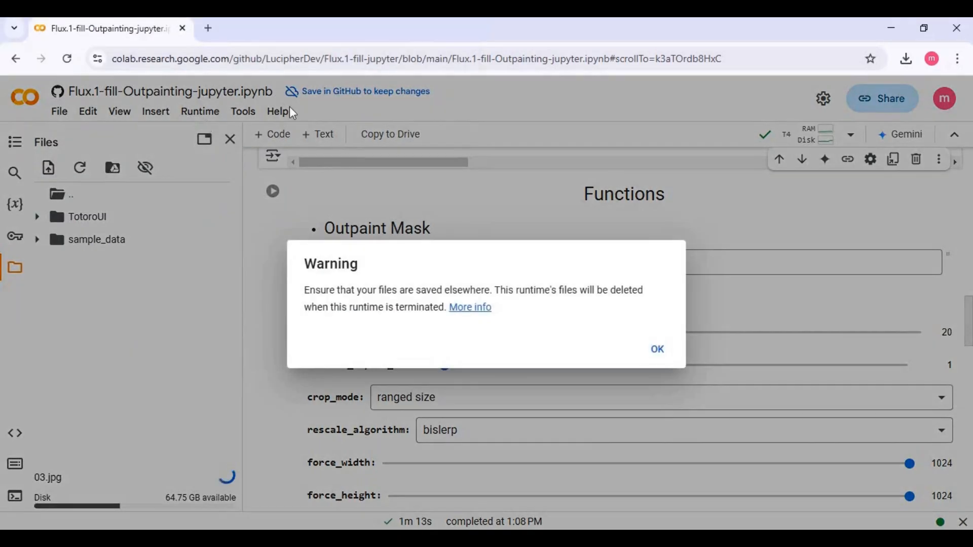
pyautogui.moveTo(656, 349)
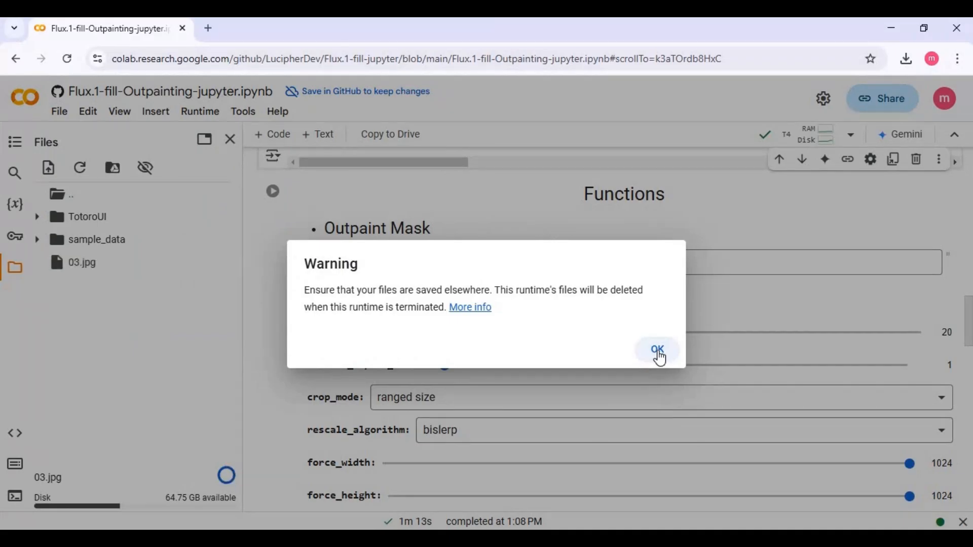
pyautogui.click(656, 349)
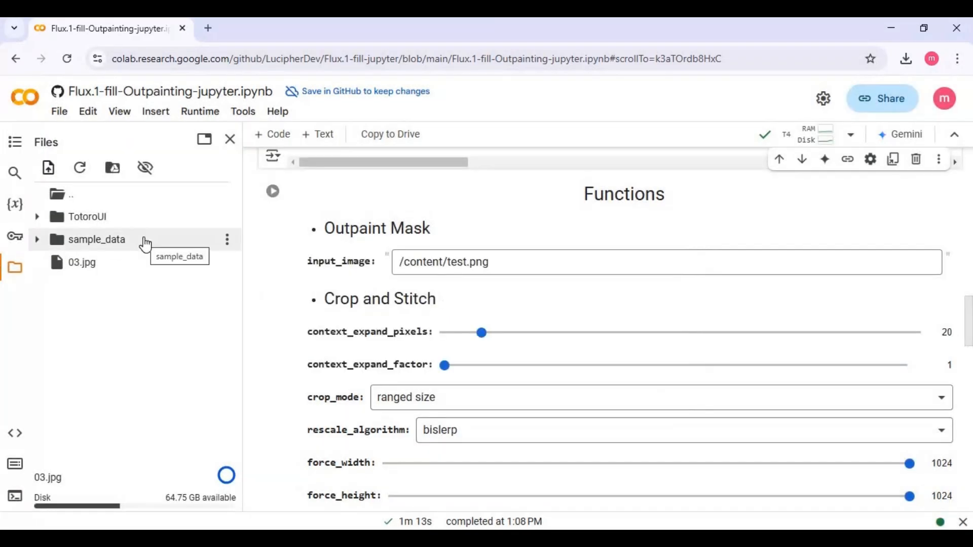
pyautogui.moveTo(221, 267)
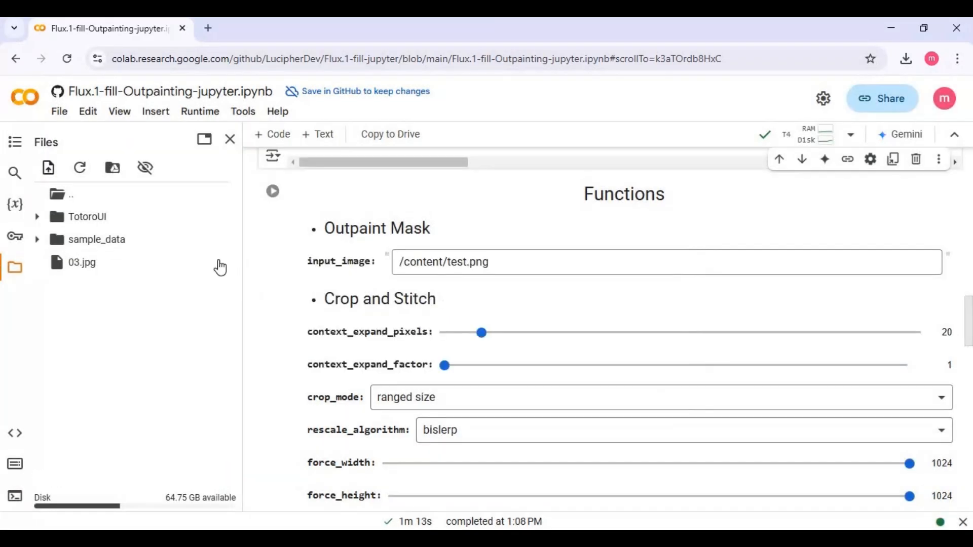
# - Copy the 03.jpg path and enter /content/03.jpg as the input_image, reviewing Crop and Stitch settings
pyautogui.rightClick(81, 262)
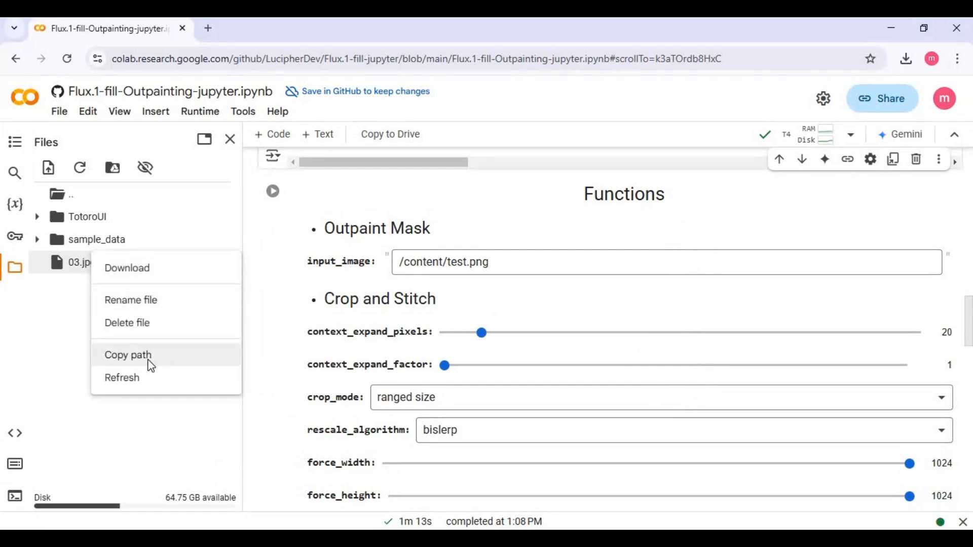
pyautogui.click(127, 354)
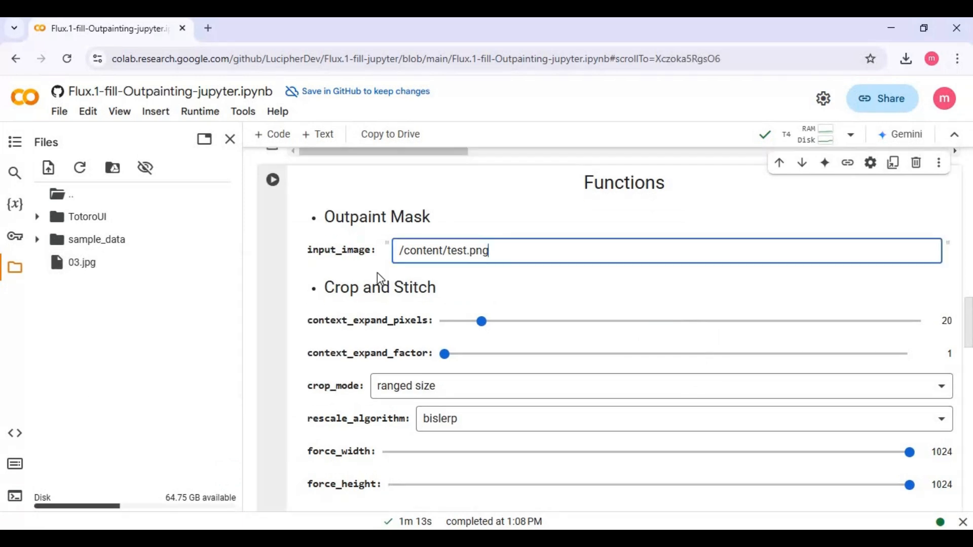
pyautogui.tripleClick(442, 250)
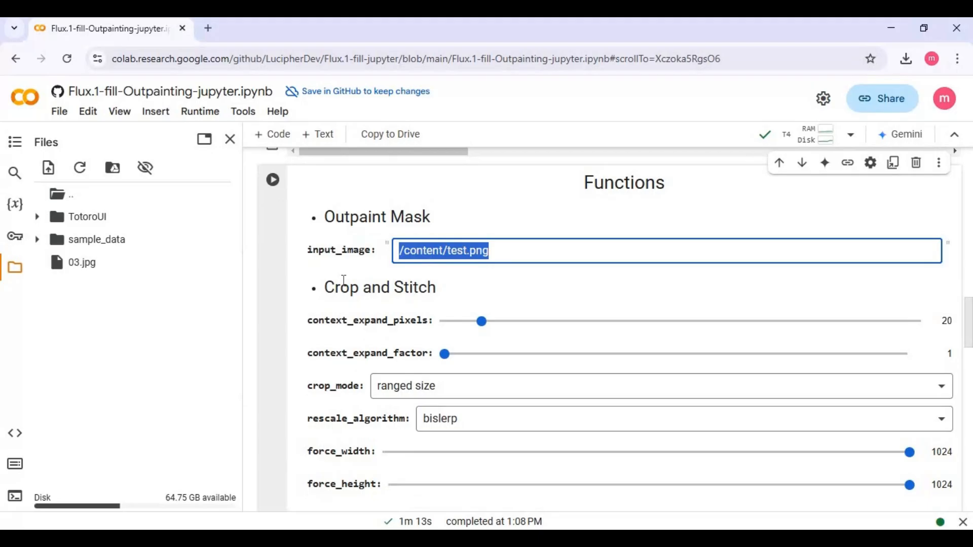
pyautogui.write('/content/03.jpg')
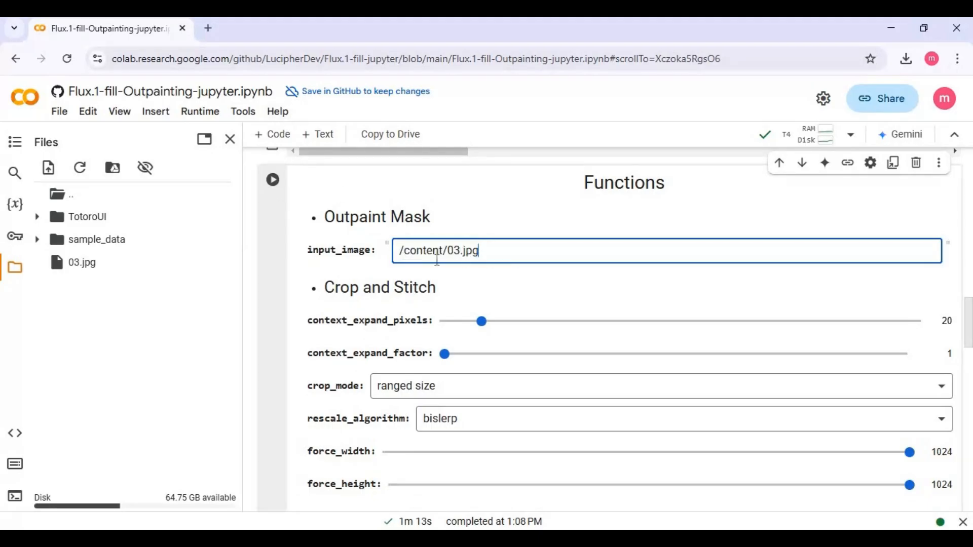
pyautogui.scroll(-3)
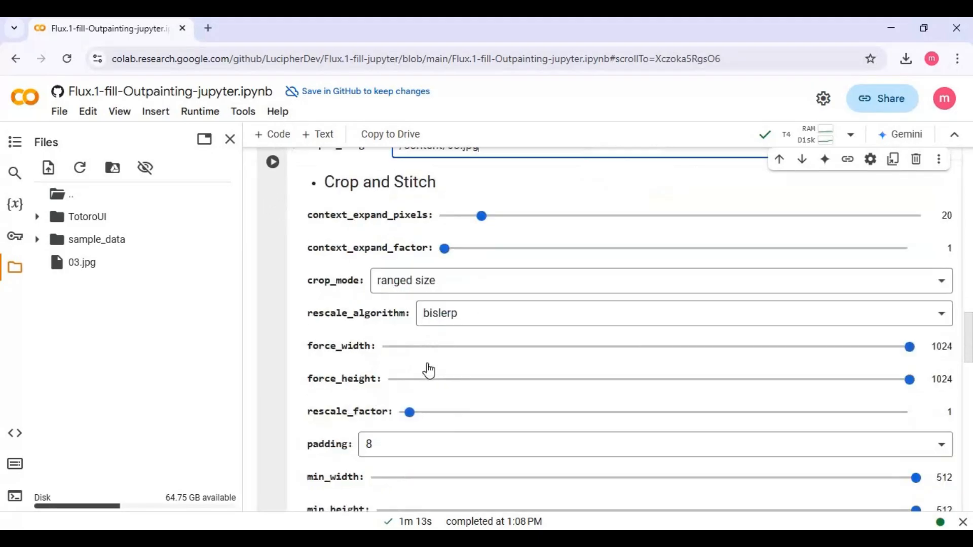
pyautogui.scroll(-3)
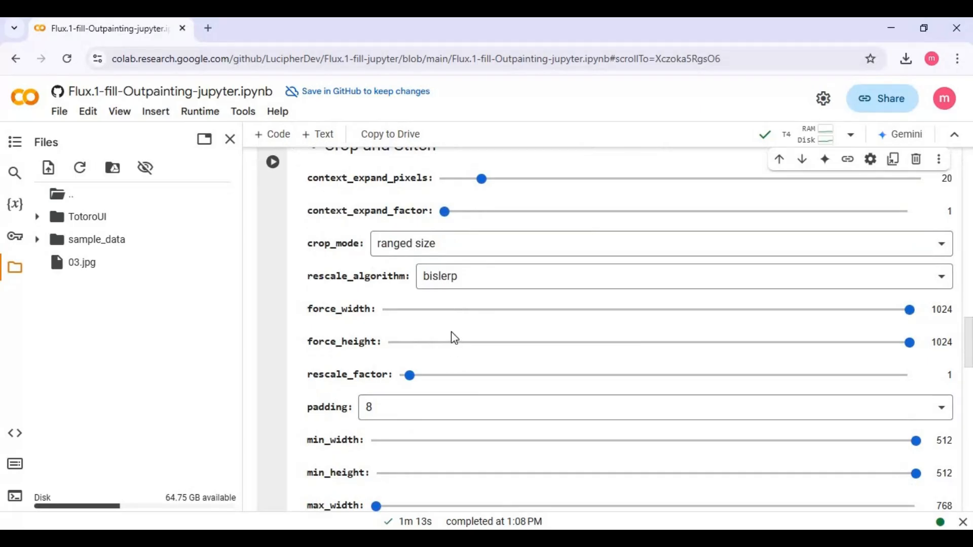
pyautogui.scroll(3)
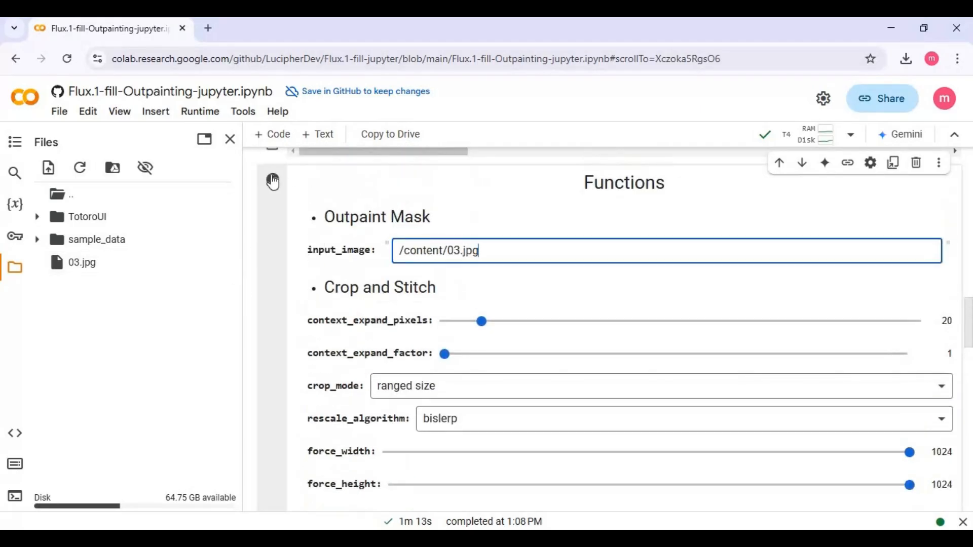
# - Run the Functions cell and apply mask padding Top 49, Left 35, Bottom 34, Right 46, Feather 29
pyautogui.click(272, 179)
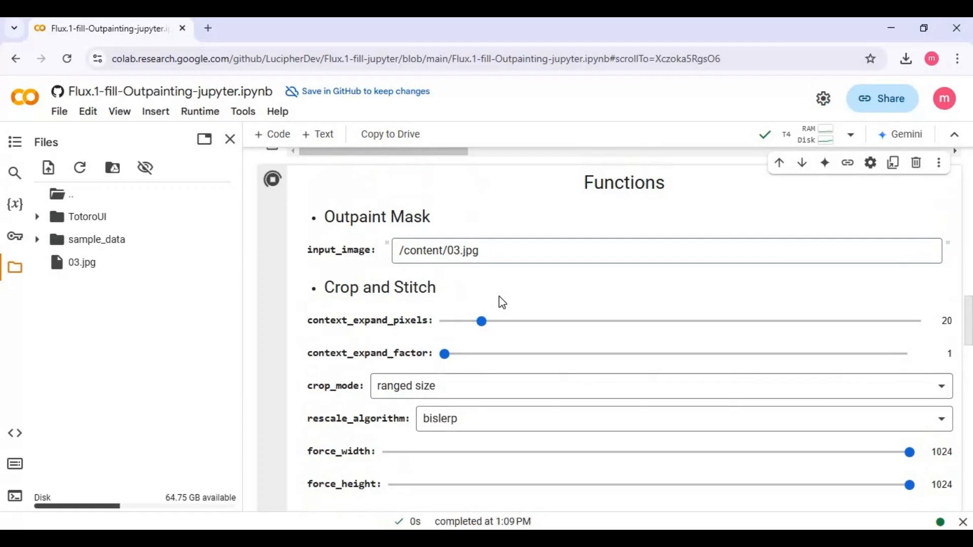
pyautogui.scroll(-3)
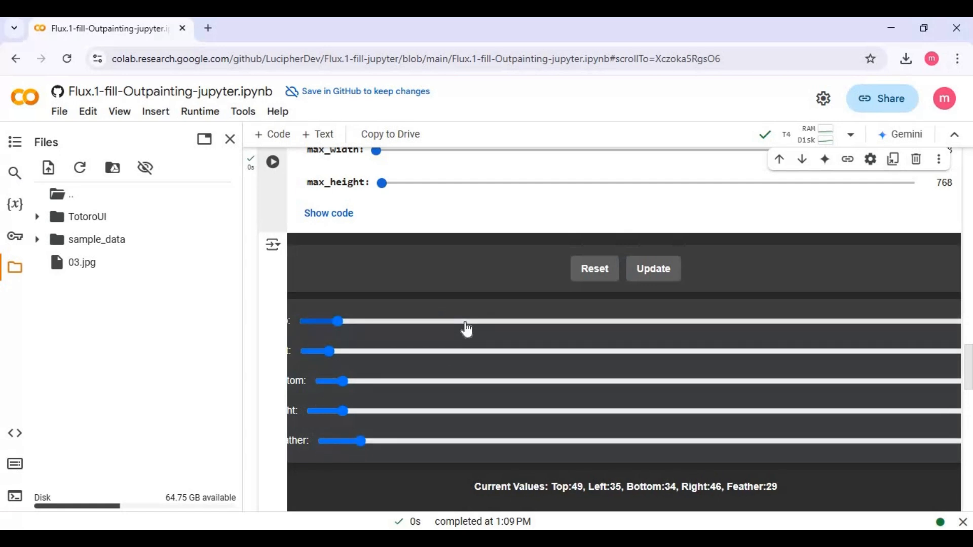
pyautogui.scroll(-3)
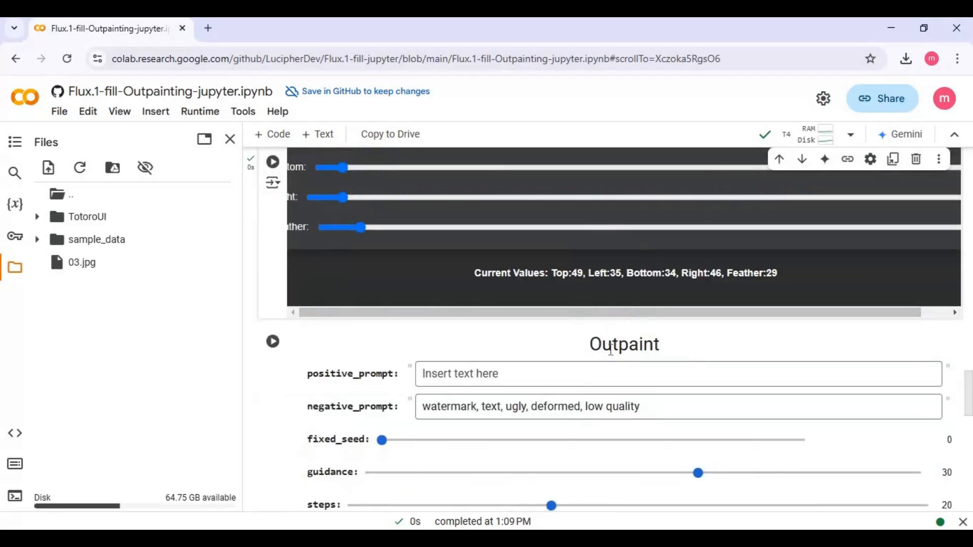
pyautogui.scroll(3)
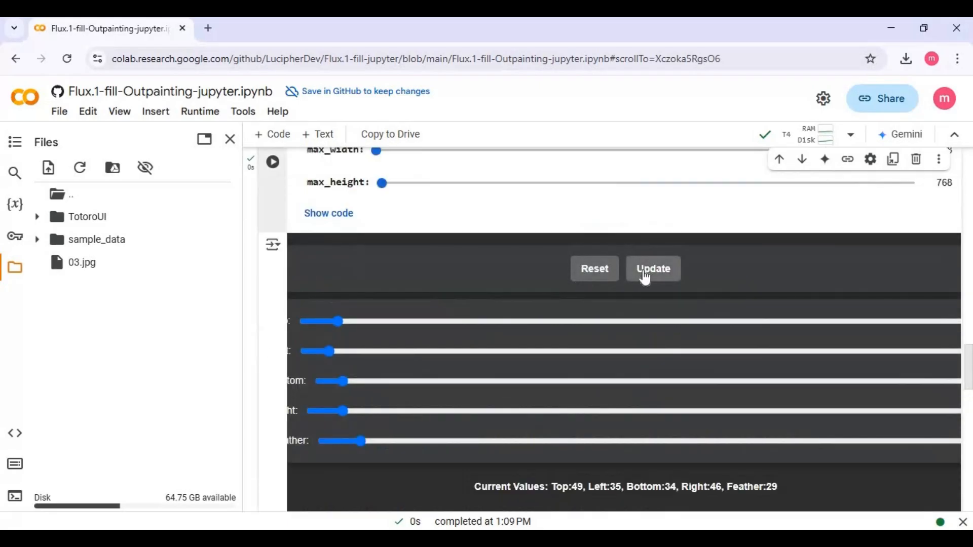
pyautogui.click(652, 268)
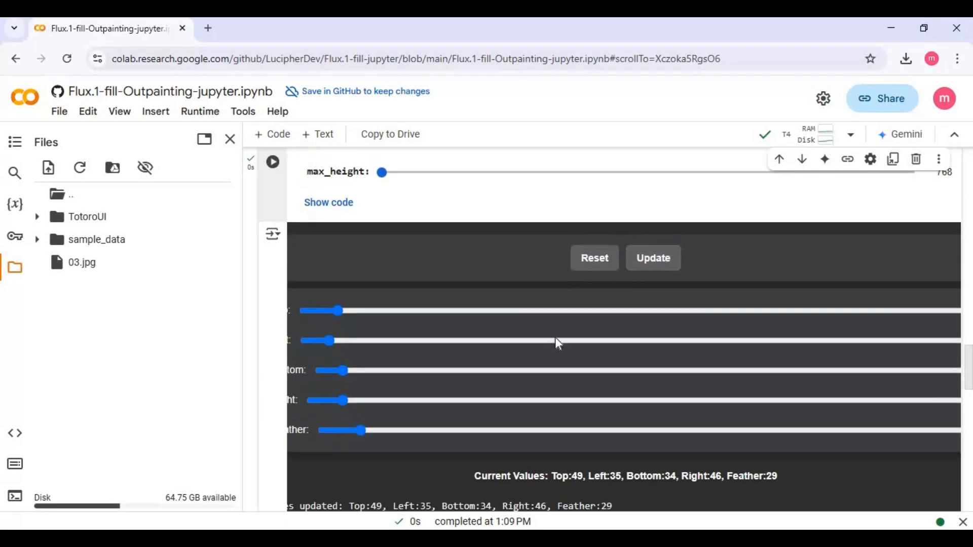
pyautogui.scroll(-3)
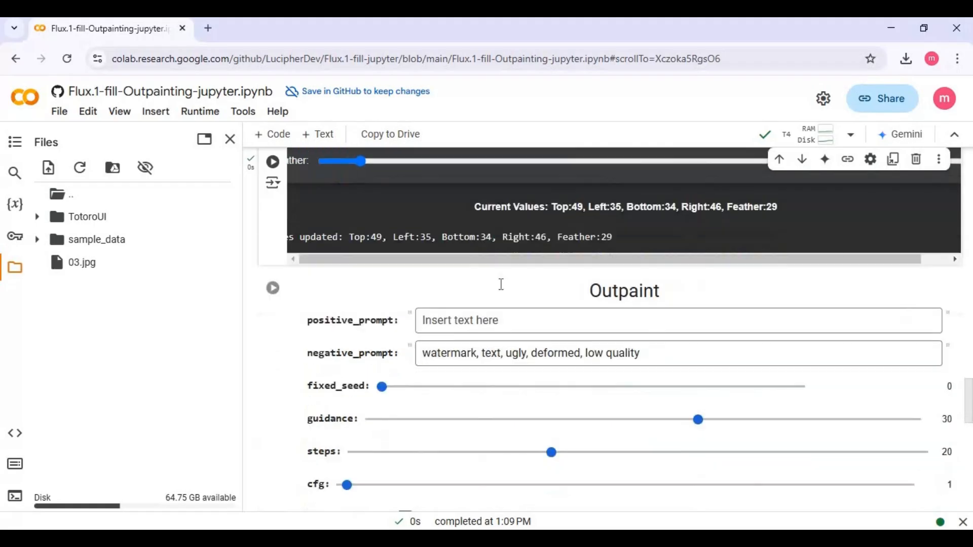
# - Enter 'wearing fancy clothes' as the Outpaint cell's positive prompt
pyautogui.scroll(-3)
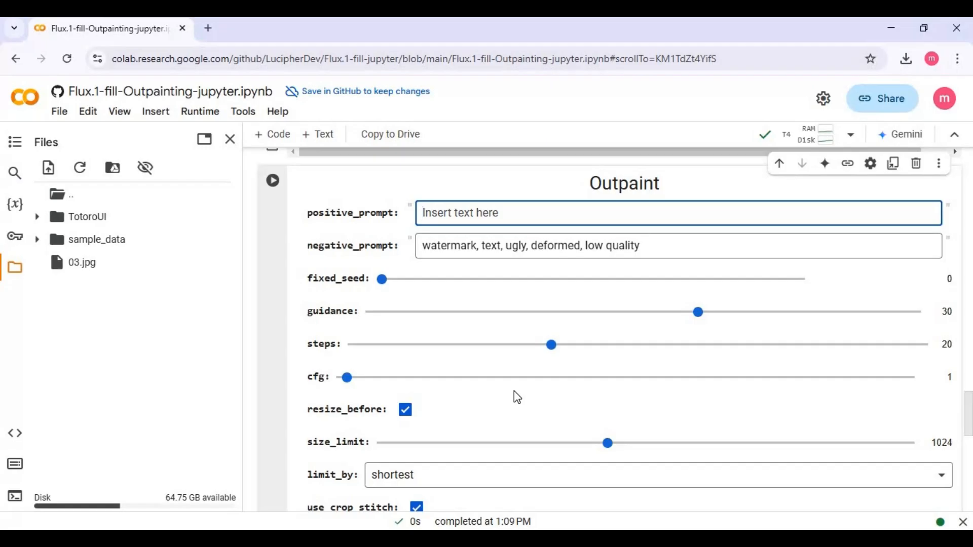
pyautogui.write('wearin')
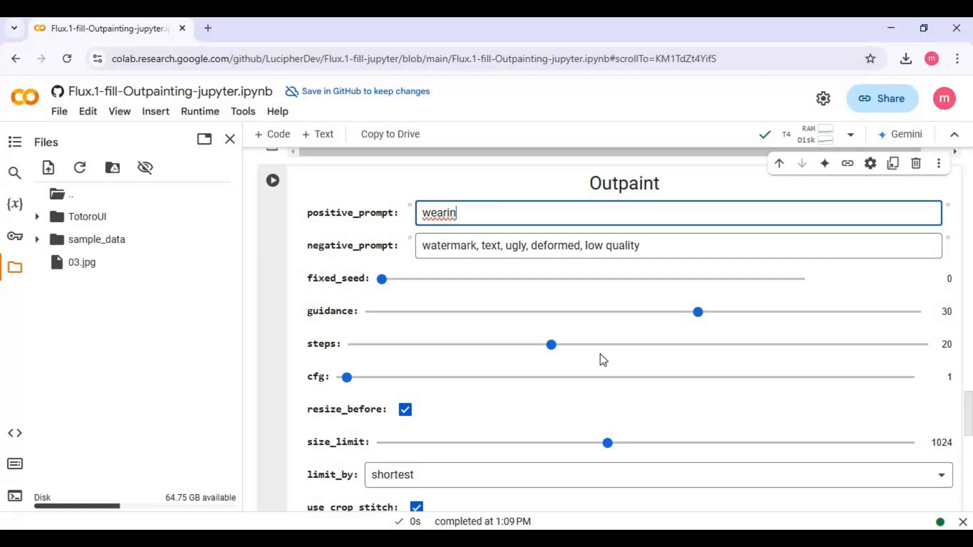
pyautogui.write('g fa')
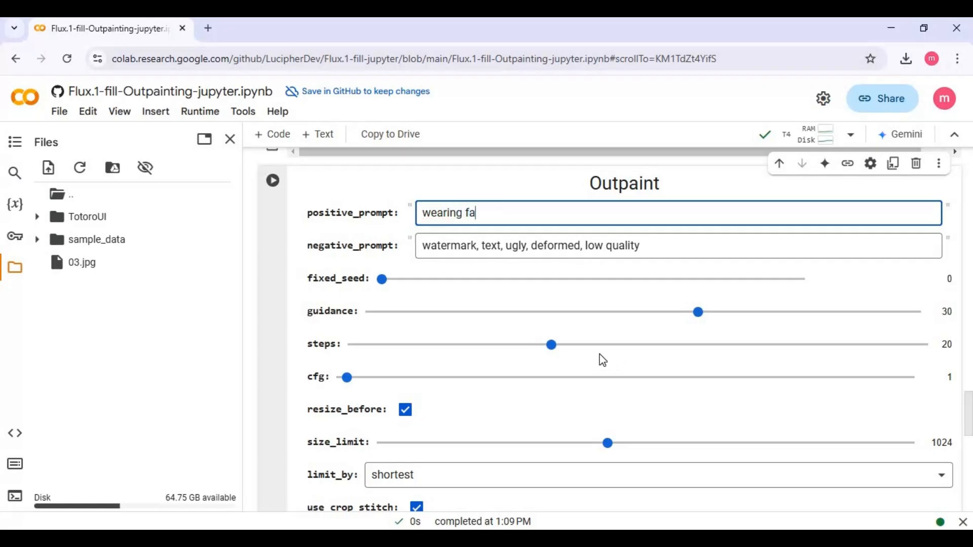
pyautogui.write('ncy co')
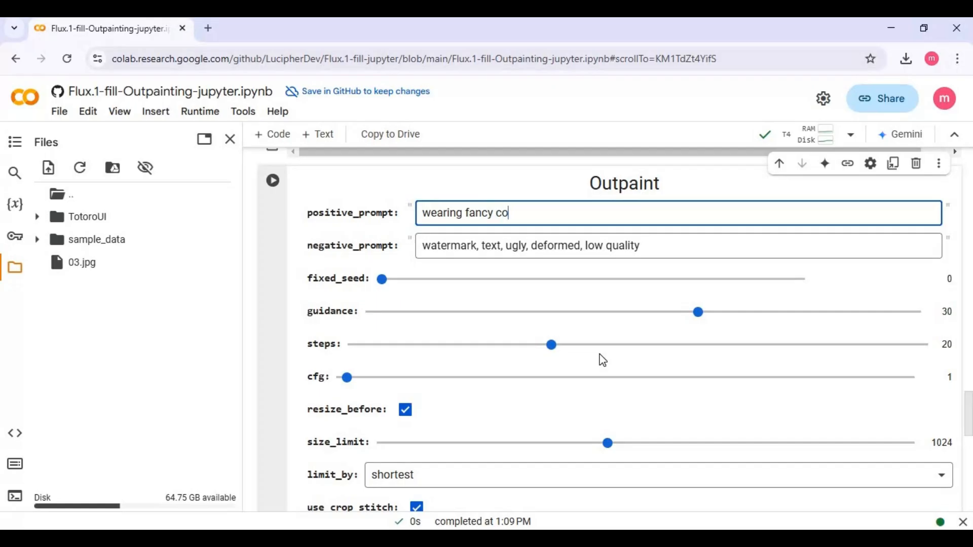
pyautogui.write('l')
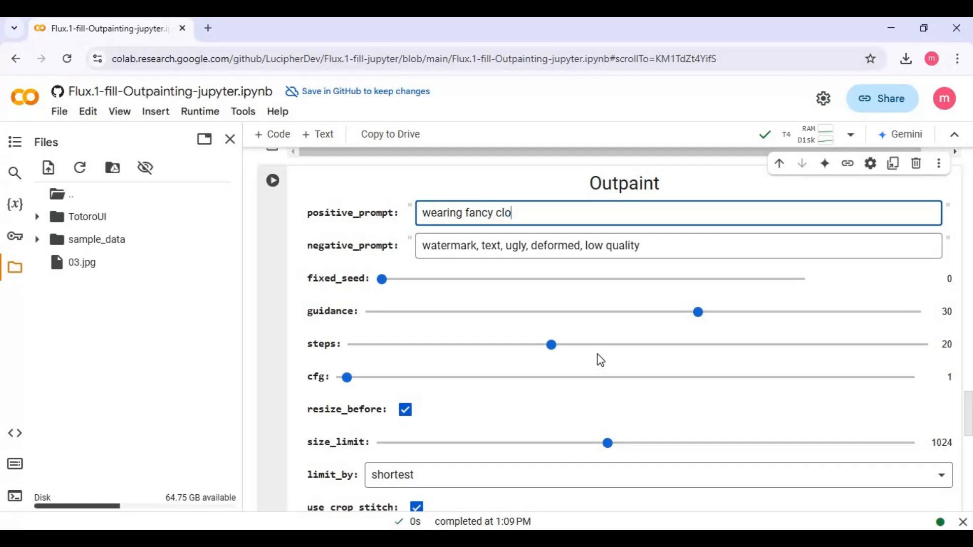
pyautogui.write('thes')
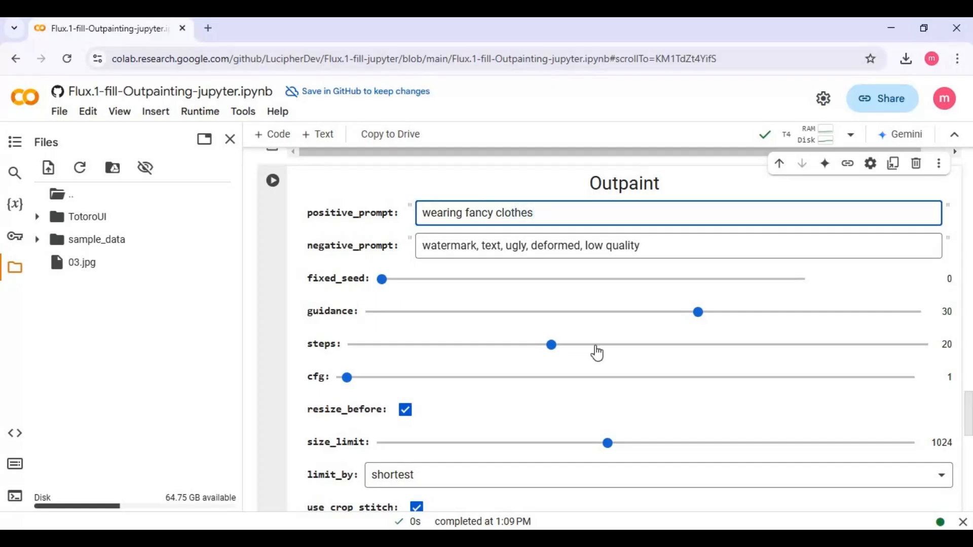
pyautogui.scroll(-3)
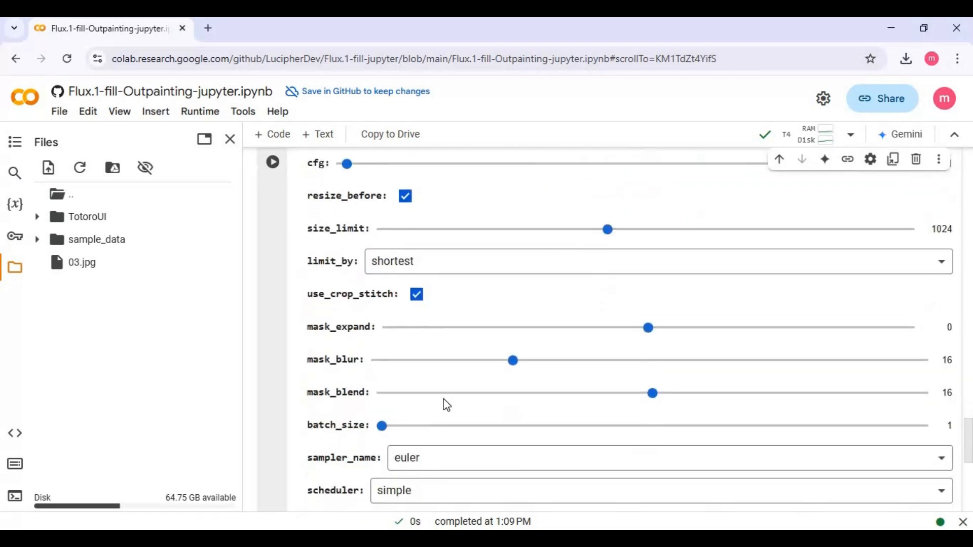
pyautogui.scroll(-3)
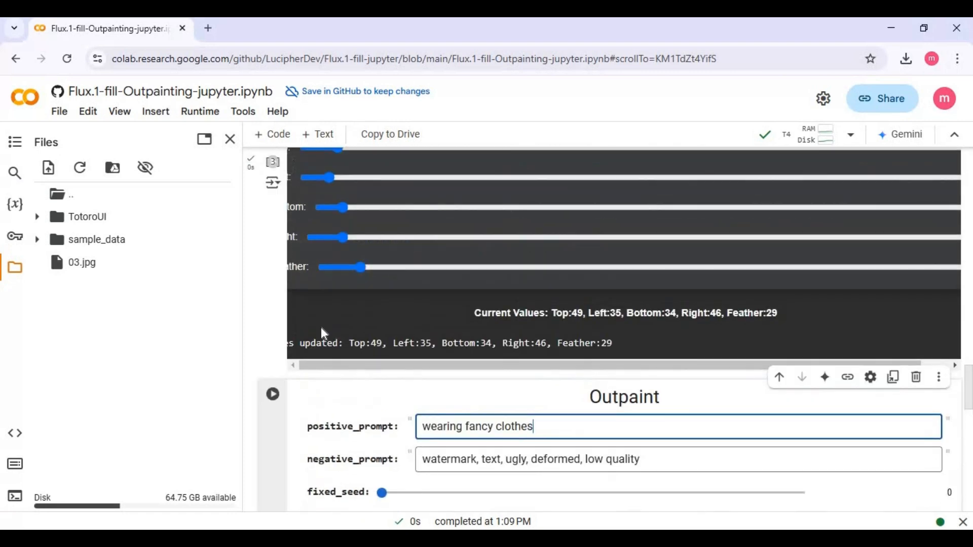
# - Run the Outpaint cell and scroll to the generated extended portrait
pyautogui.click(271, 393)
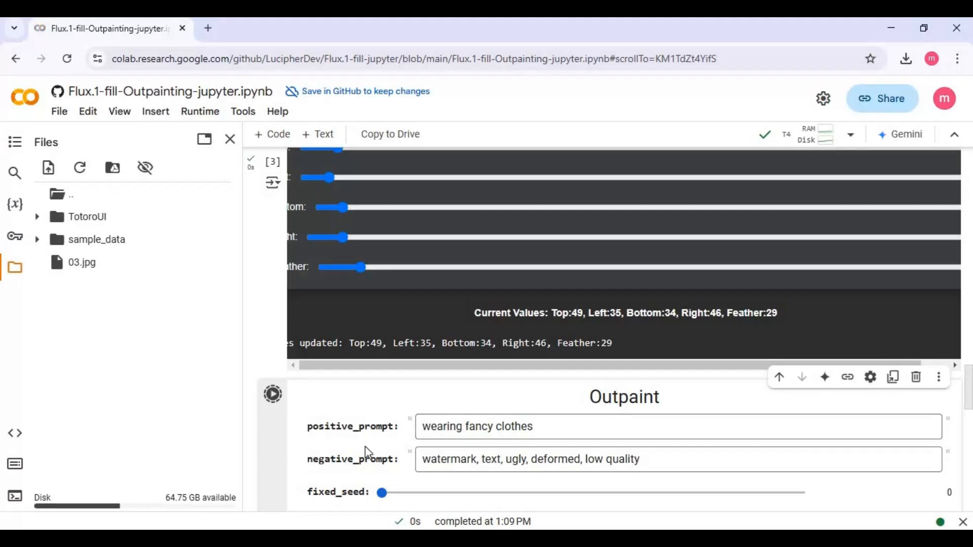
pyautogui.click(271, 393)
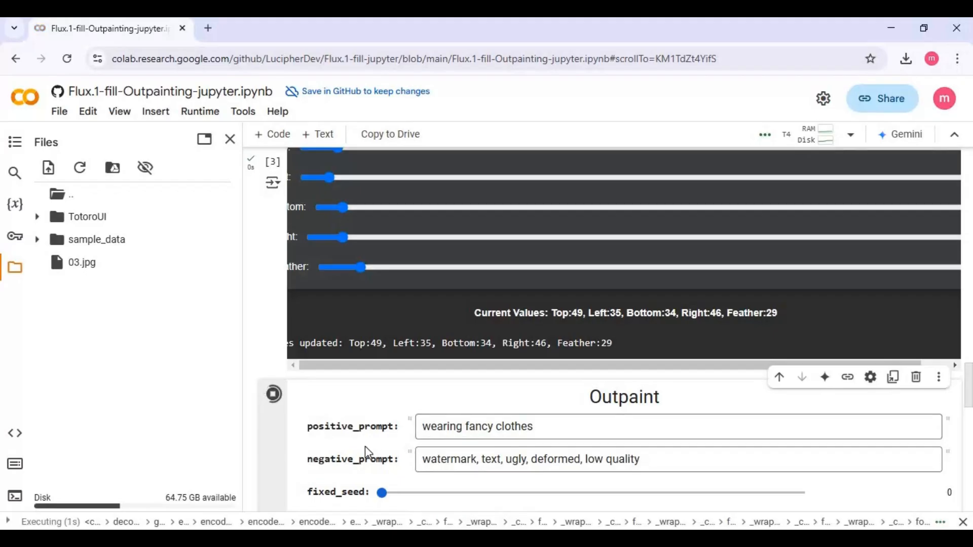
pyautogui.moveTo(434, 405)
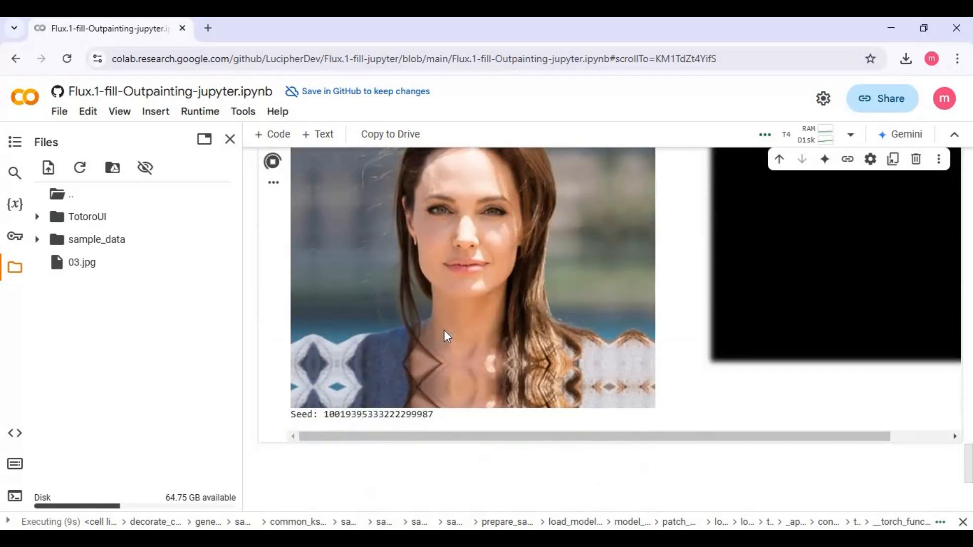
pyautogui.scroll(3)
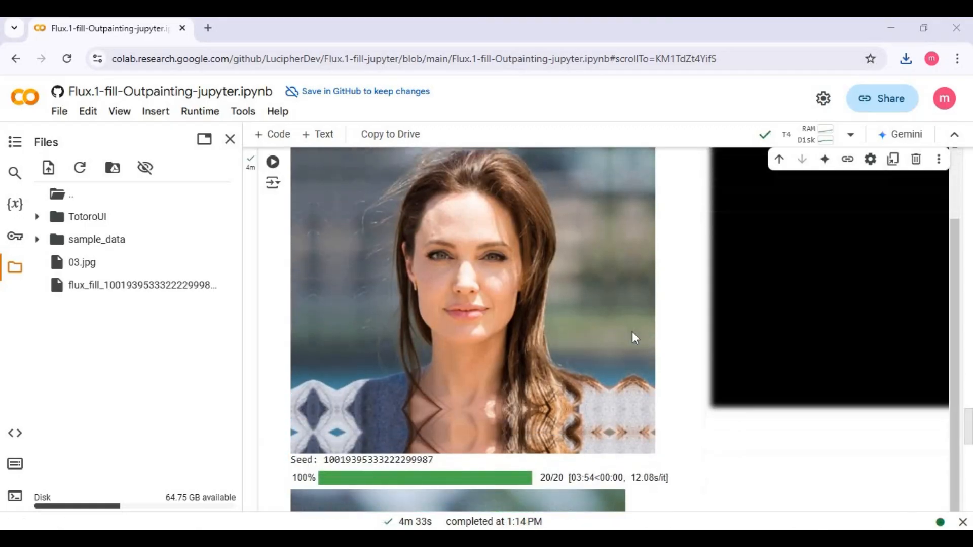
pyautogui.scroll(-3)
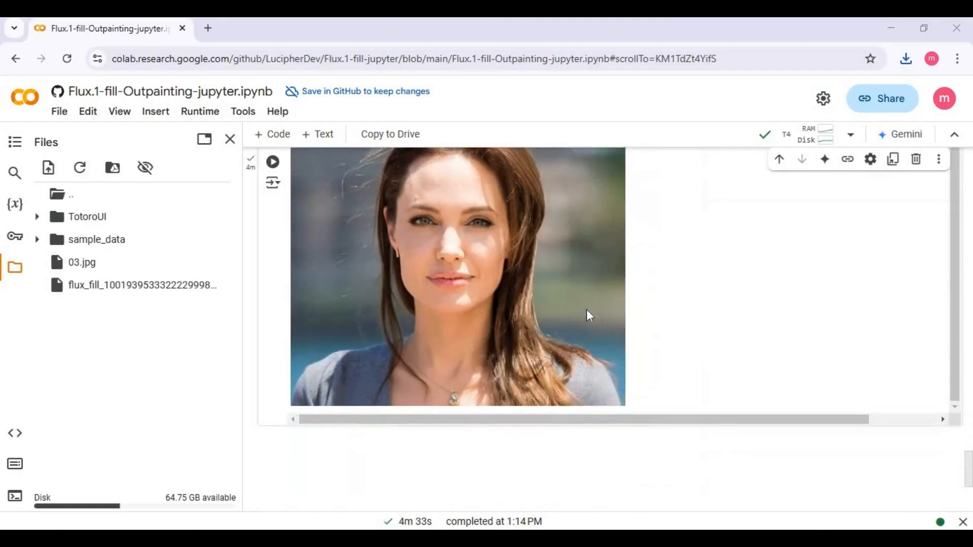
pyautogui.moveTo(519, 368)
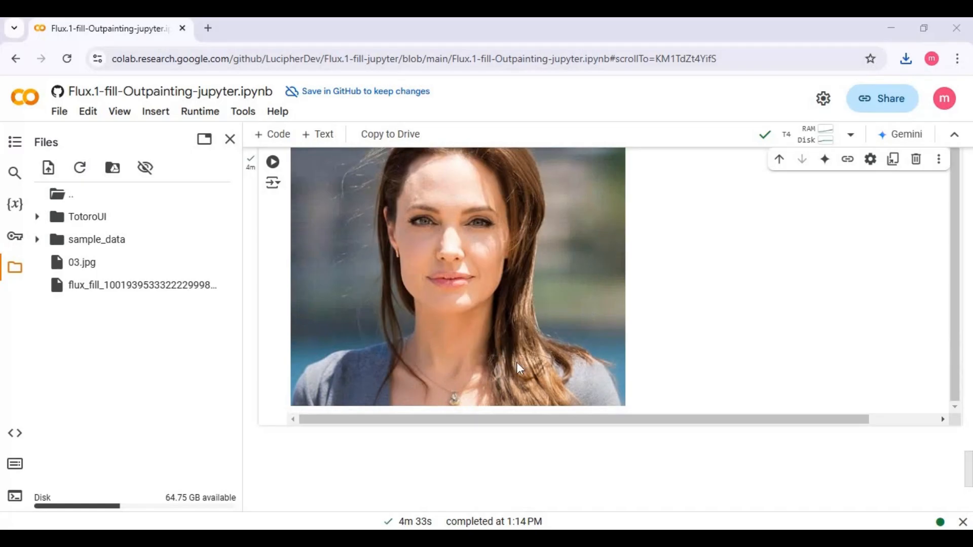
pyautogui.moveTo(447, 367)
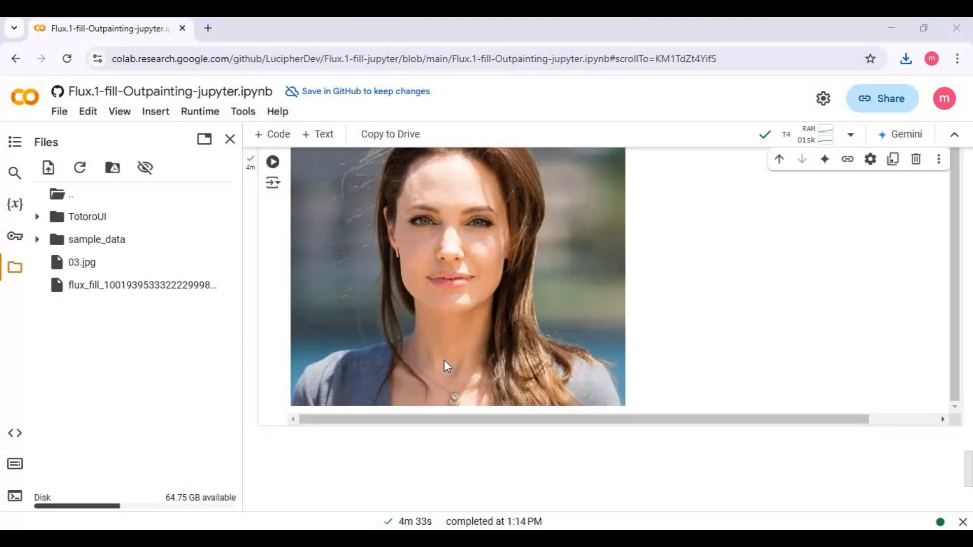
pyautogui.moveTo(451, 359)
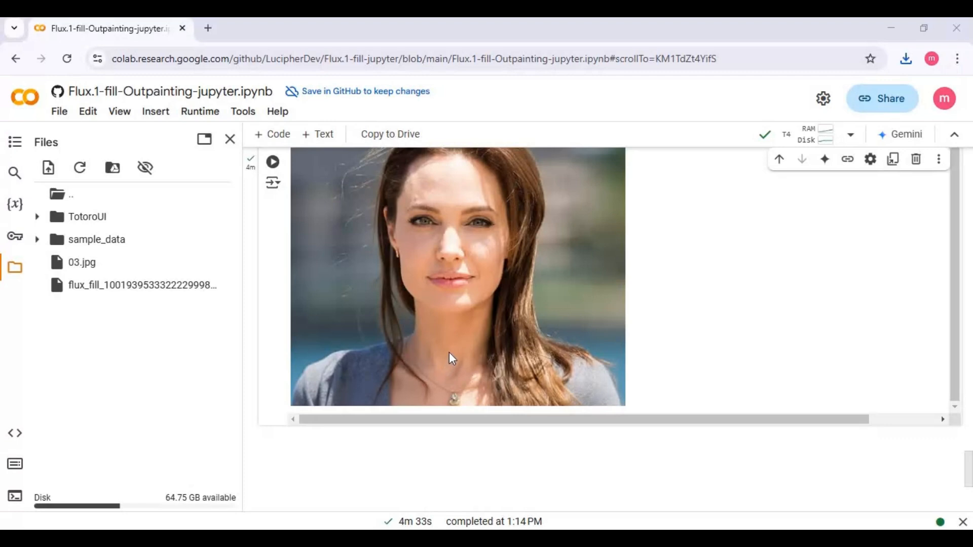